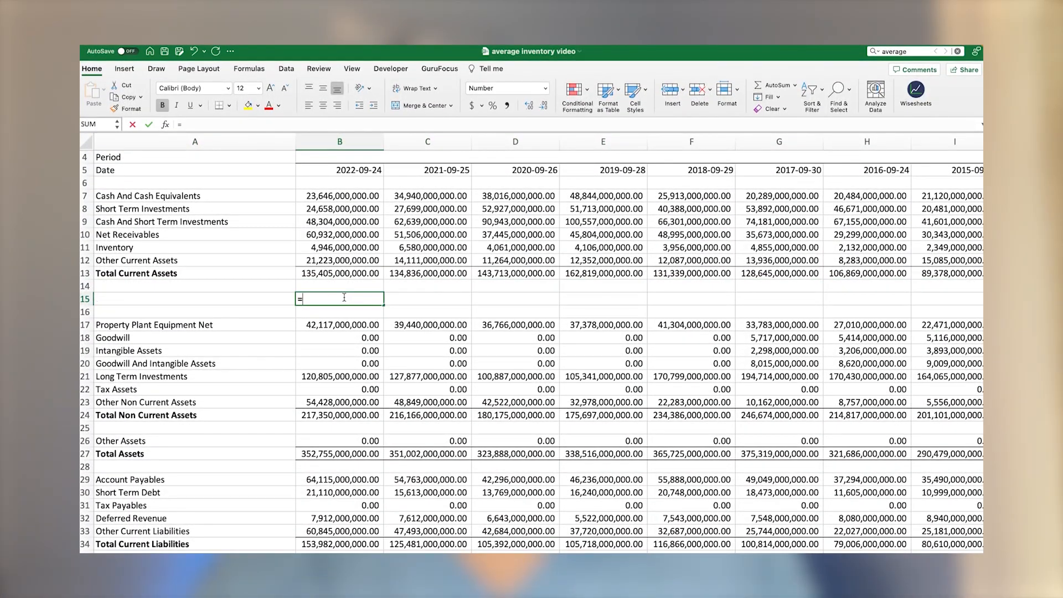
# - Type =(B11+C11)/2 into B15 to average the 2022 and 2021 inventory
pyautogui.write('(B11+C11)/')
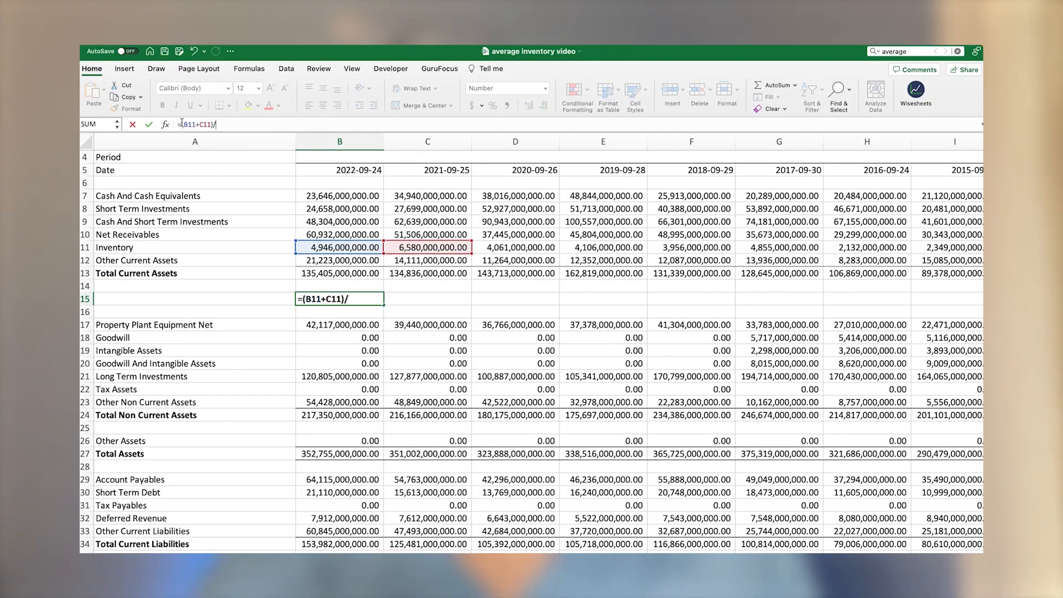
pyautogui.write('2')
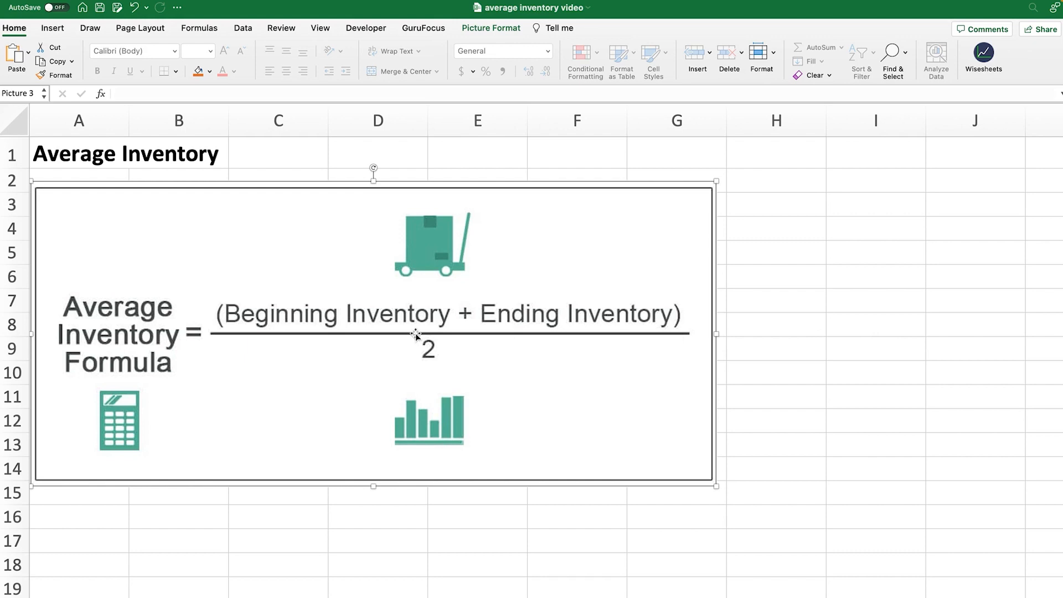
pyautogui.moveTo(532, 332)
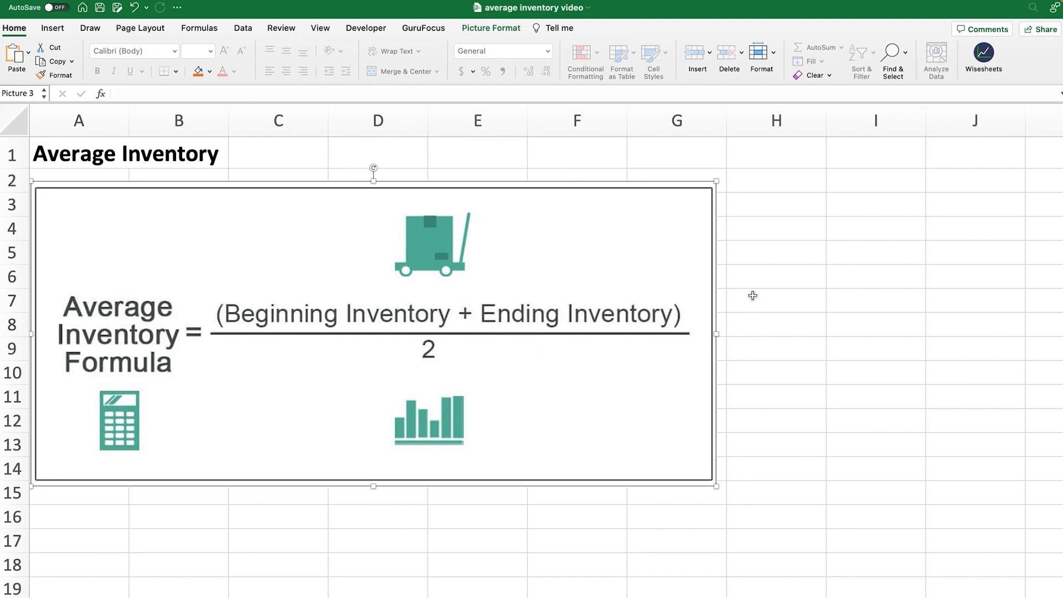
pyautogui.moveTo(767, 258)
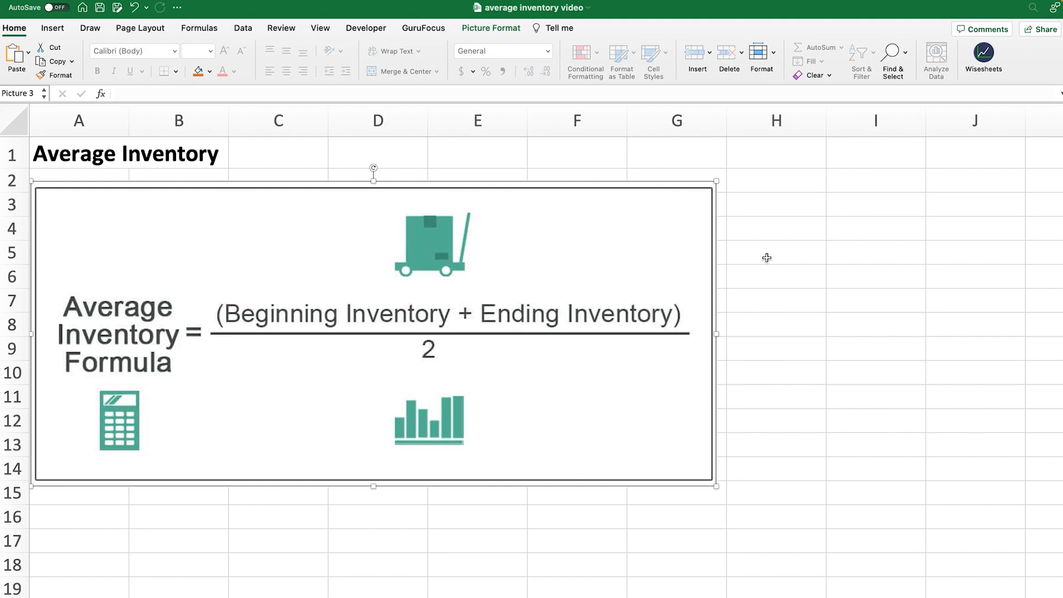
pyautogui.click(776, 253)
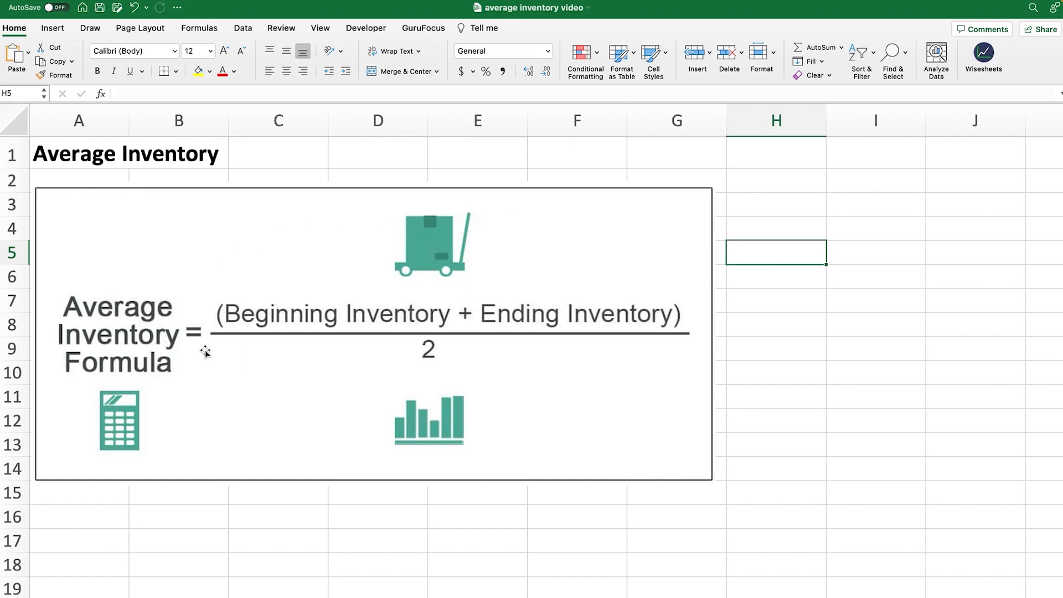
pyautogui.moveTo(365, 226)
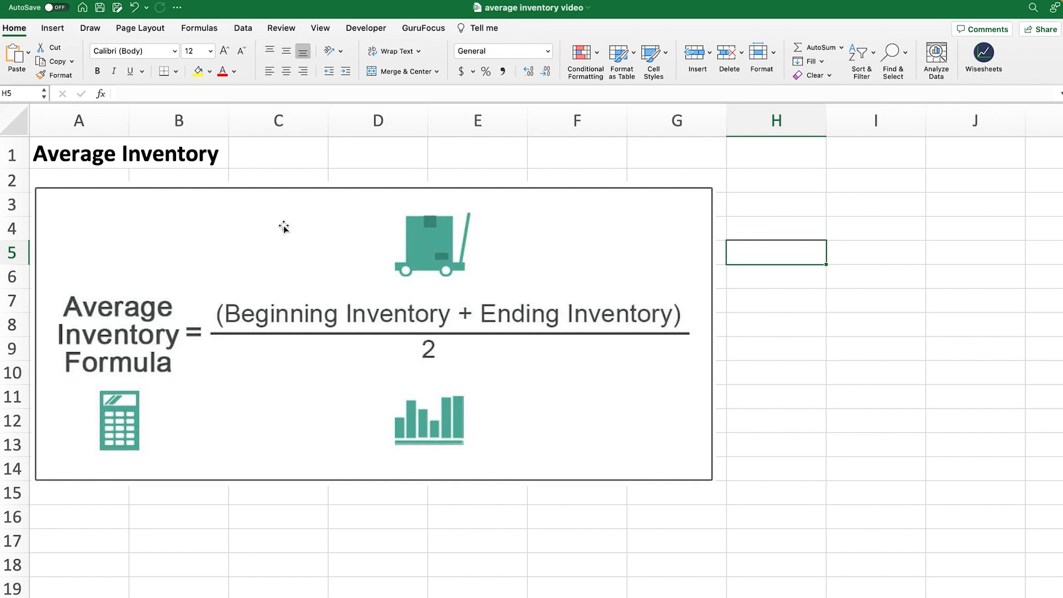
pyautogui.moveTo(209, 210)
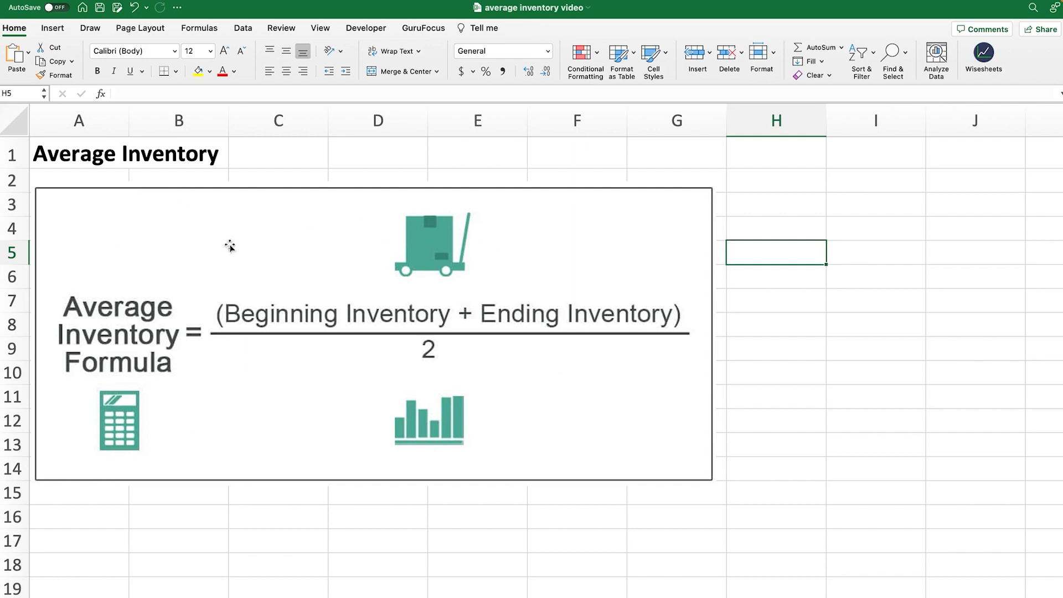
pyautogui.moveTo(524, 466)
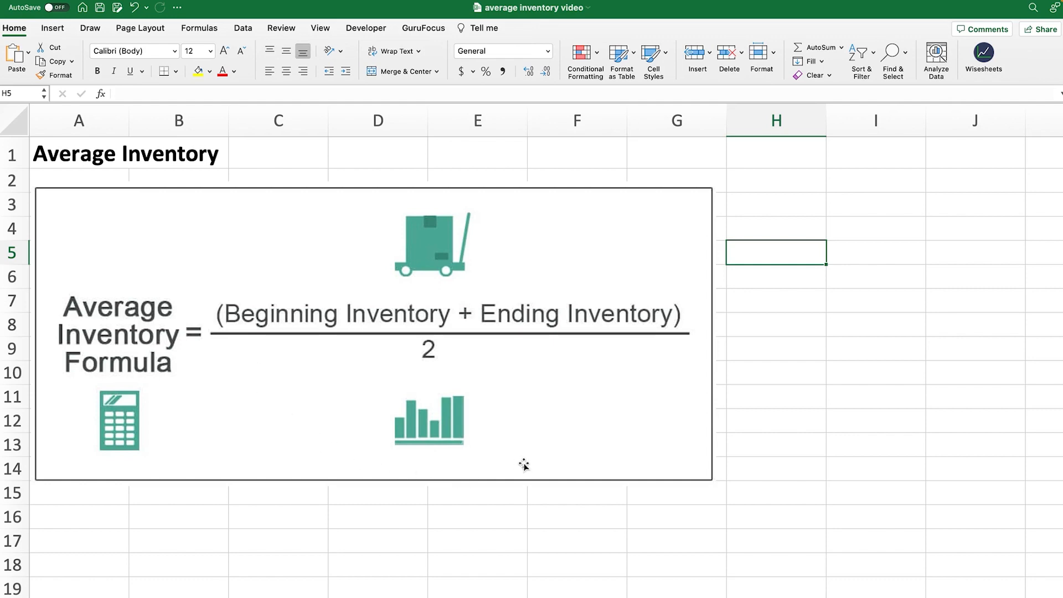
pyautogui.moveTo(524, 465)
pyautogui.write('average')
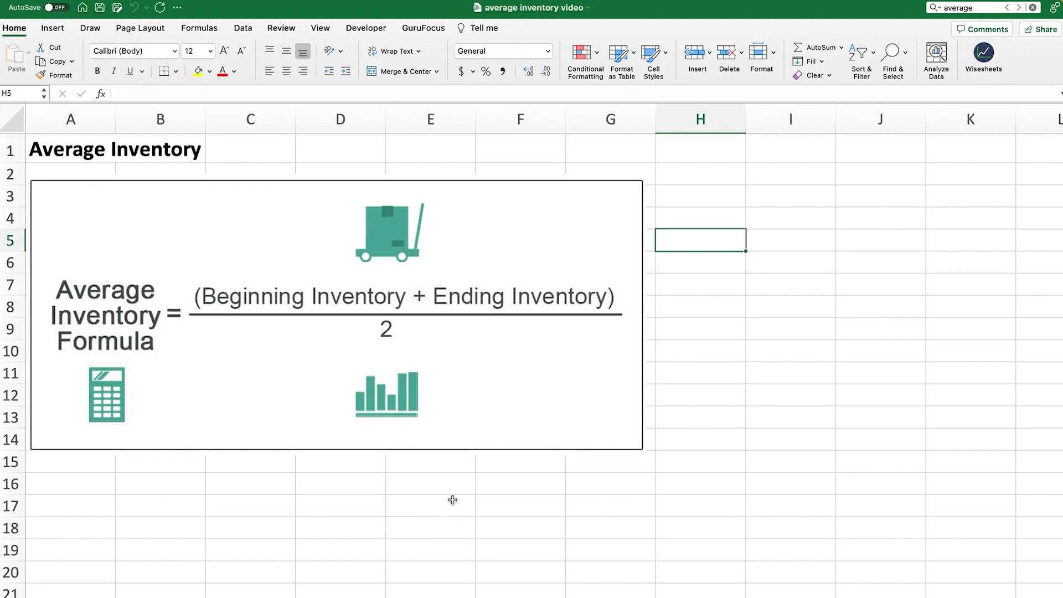
pyautogui.moveTo(451, 504)
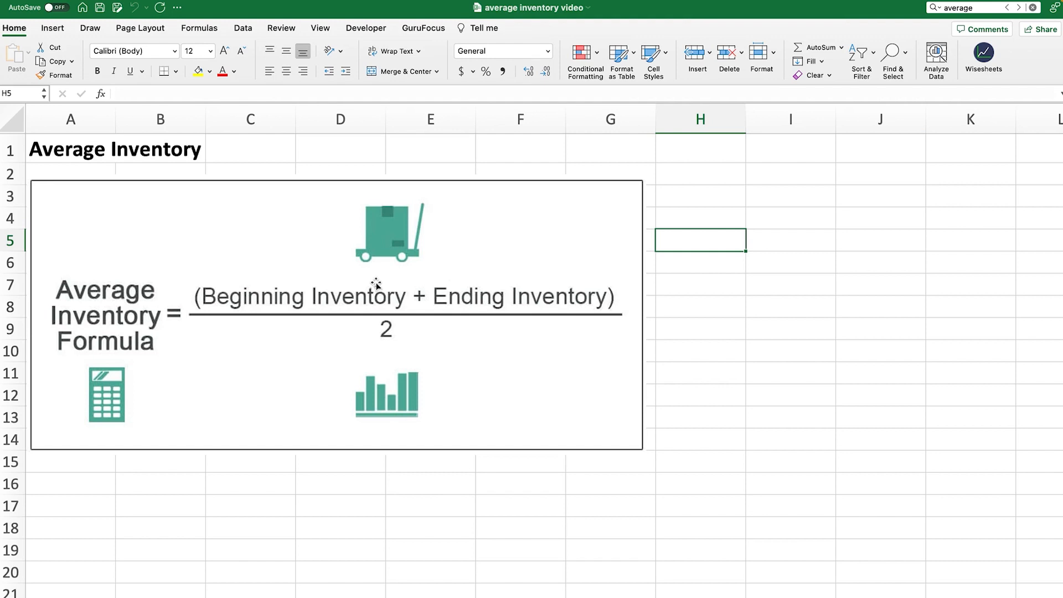
pyautogui.moveTo(384, 284)
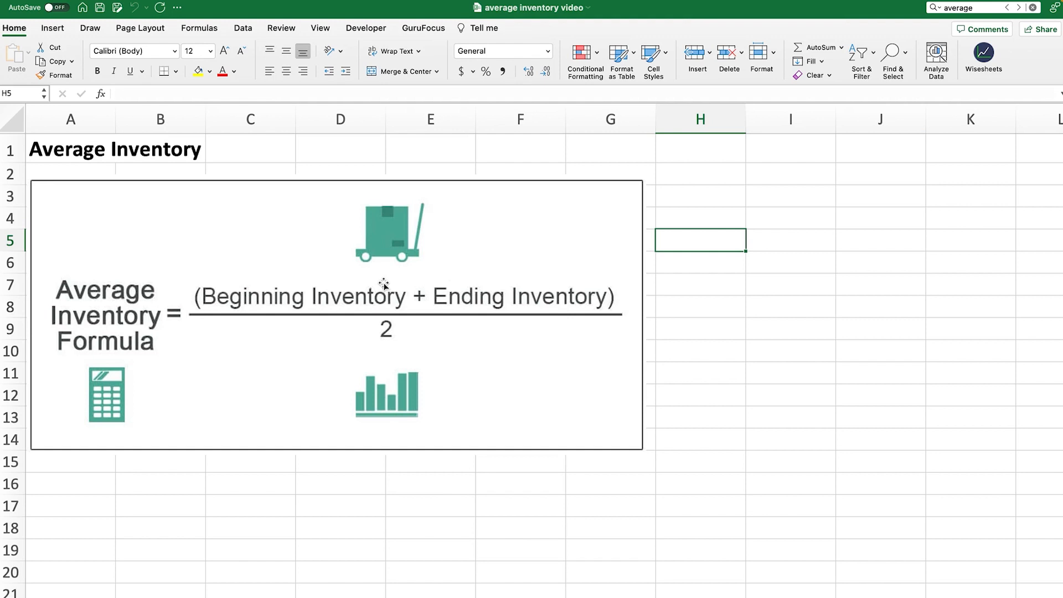
pyautogui.moveTo(437, 277)
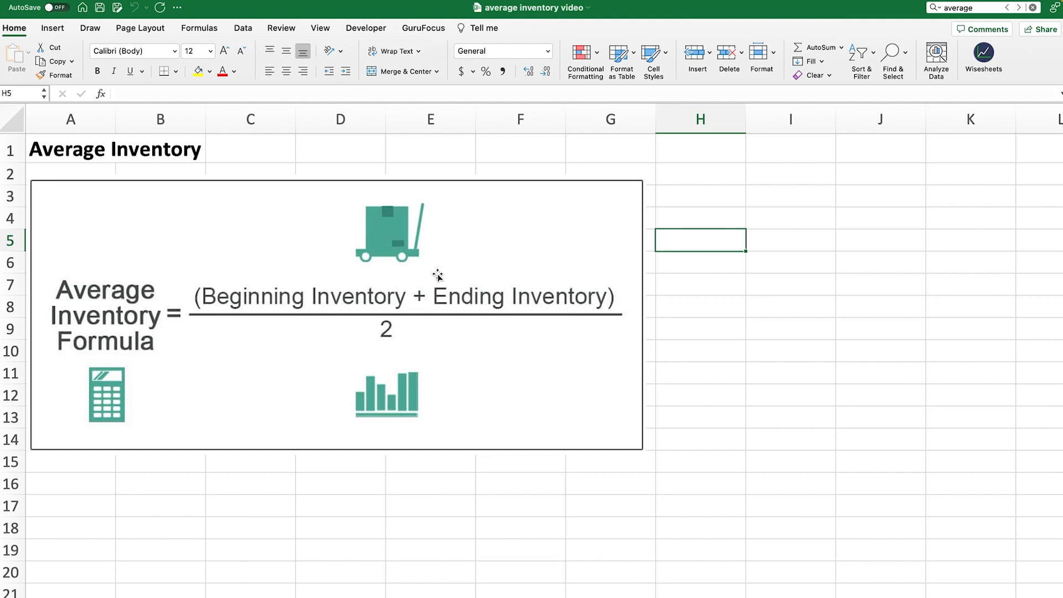
pyautogui.moveTo(498, 242)
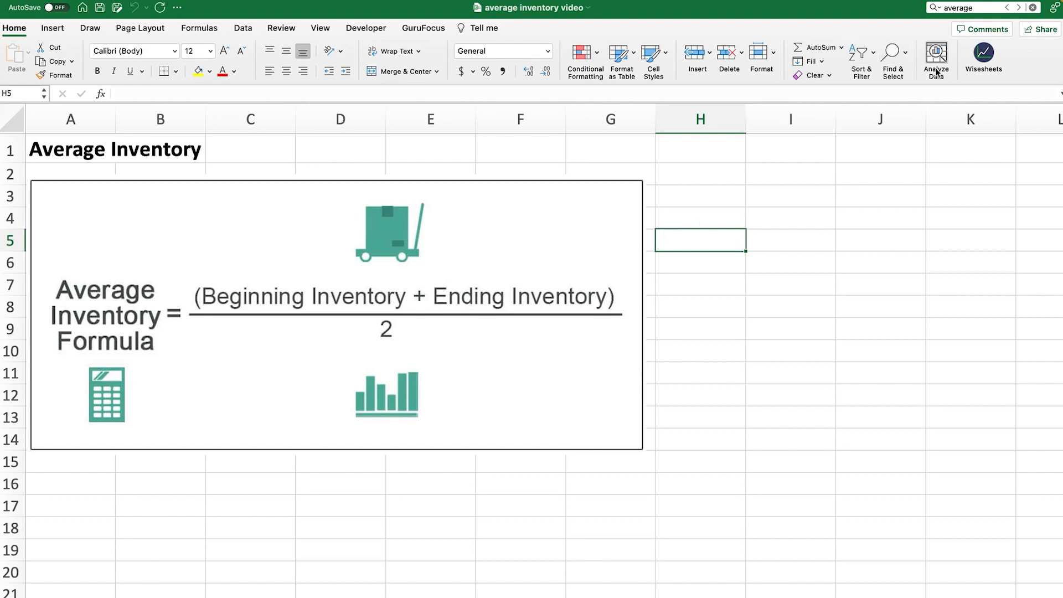
# - Download AAPL's annual financial statements into the workbook using Wisesheets Get data
pyautogui.click(983, 58)
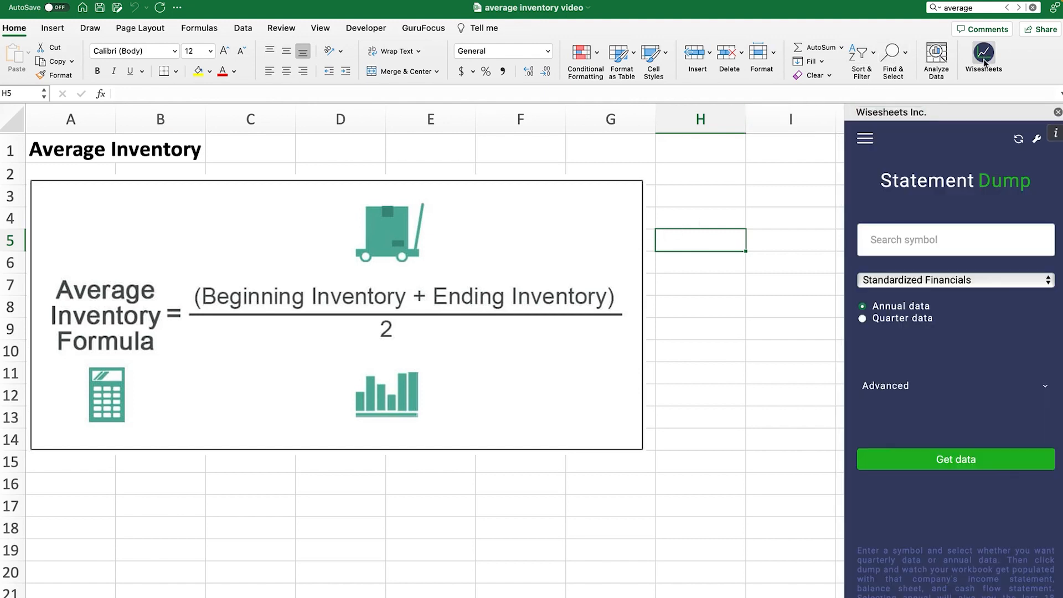
pyautogui.click(955, 239)
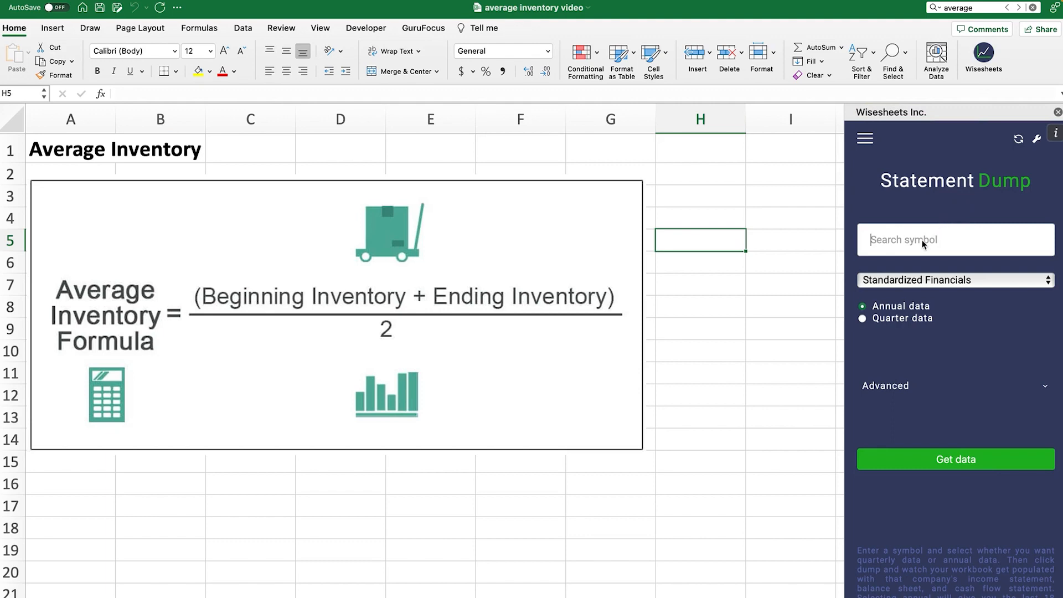
pyautogui.write('AAPL')
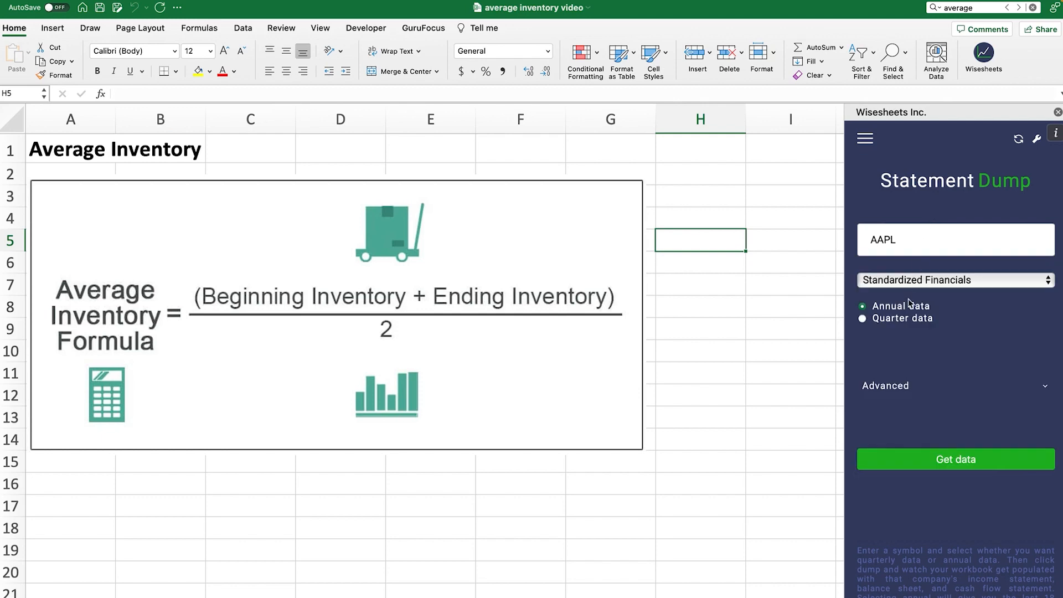
pyautogui.moveTo(911, 306)
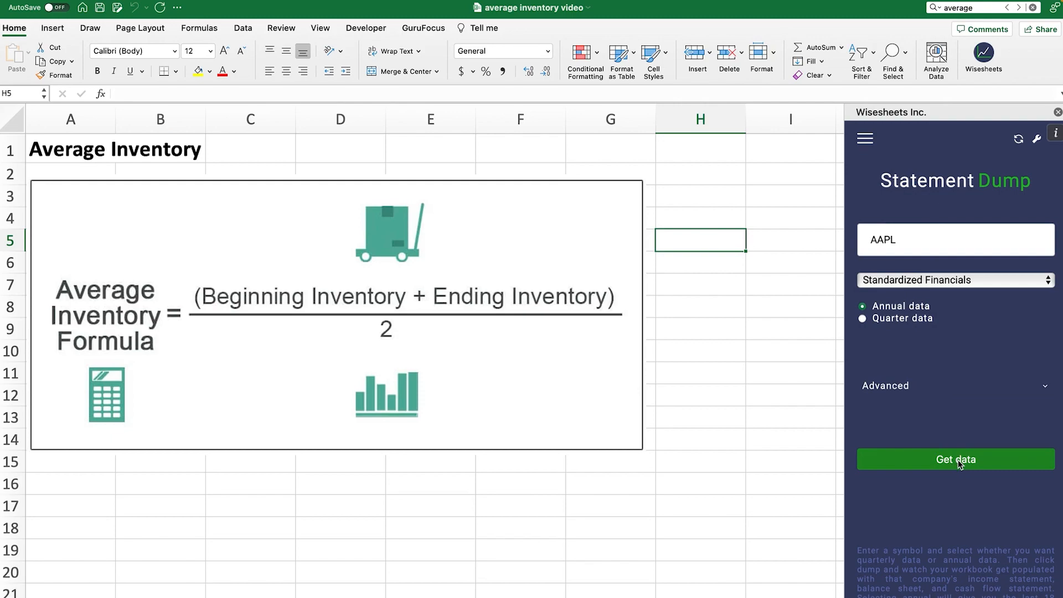
pyautogui.click(955, 459)
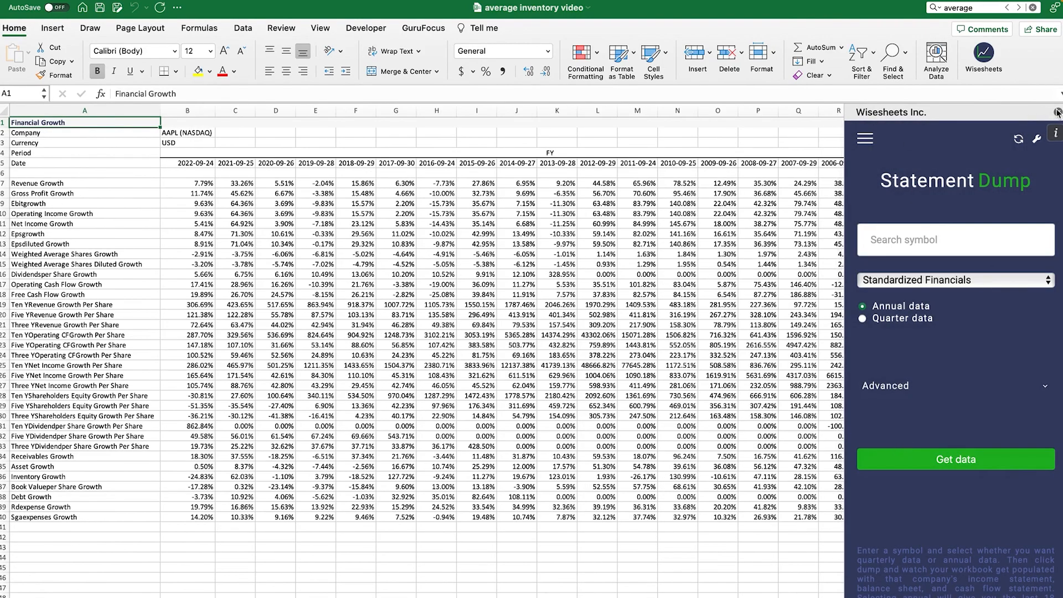
# - Close Wisesheets and browse the AAPL Cash Flow, Financial Growth and Income sheets, ending on Balance Sheet FY
pyautogui.click(201, 578)
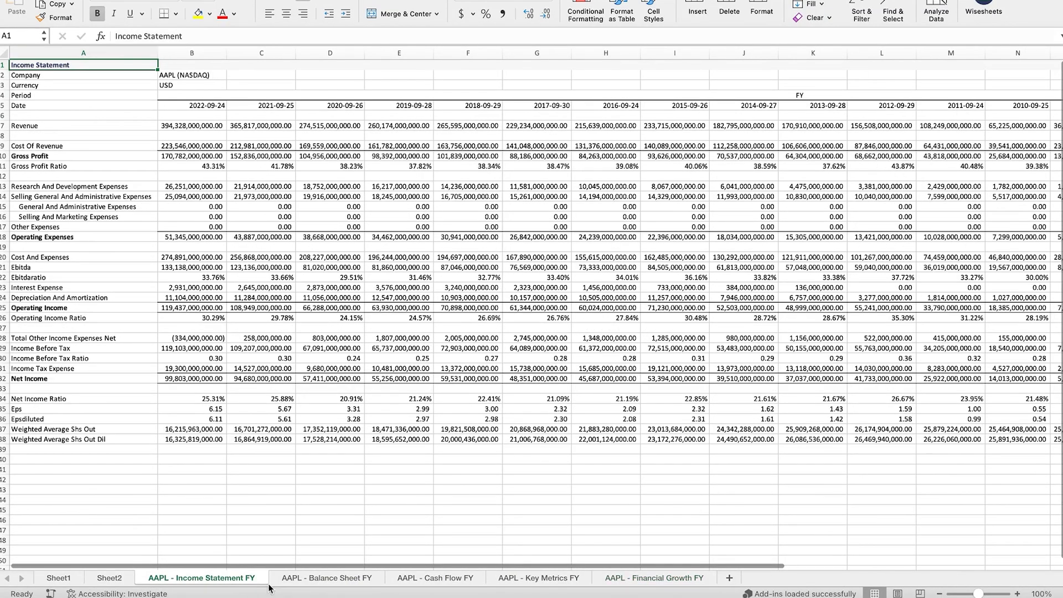
pyautogui.click(432, 577)
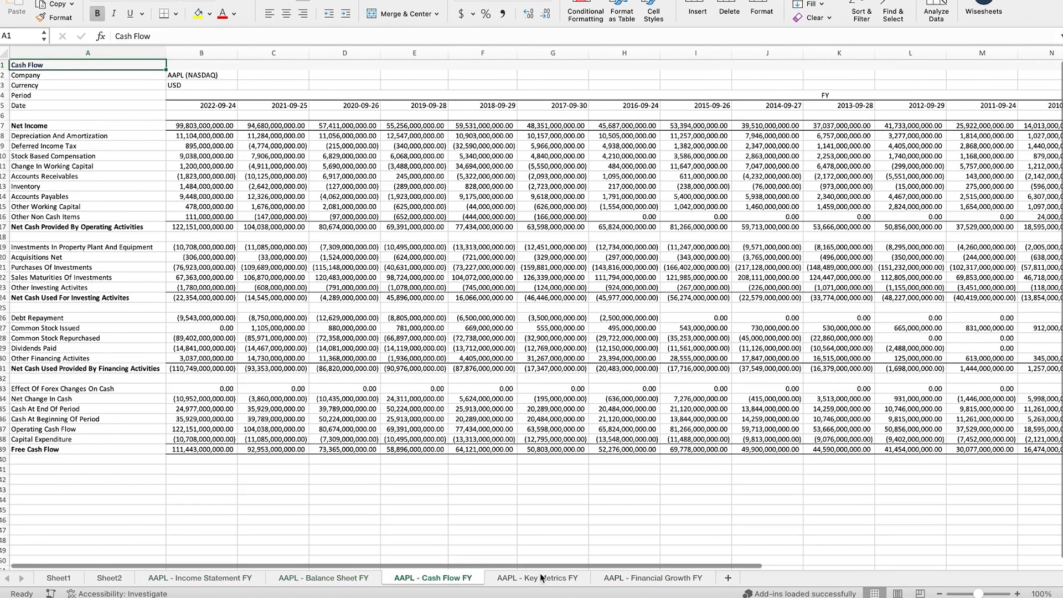
pyautogui.click(653, 578)
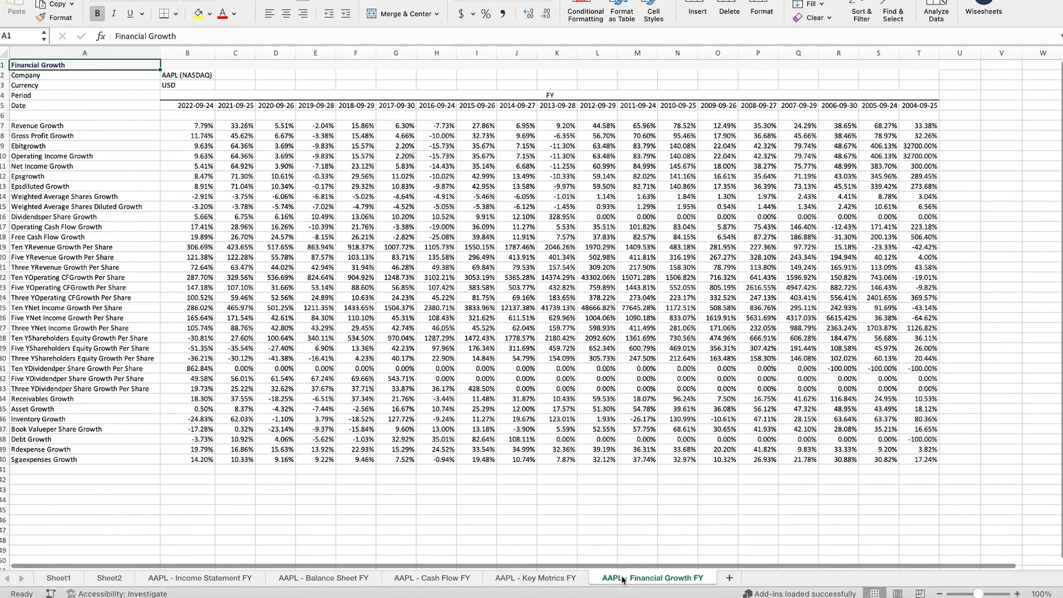
pyautogui.click(199, 578)
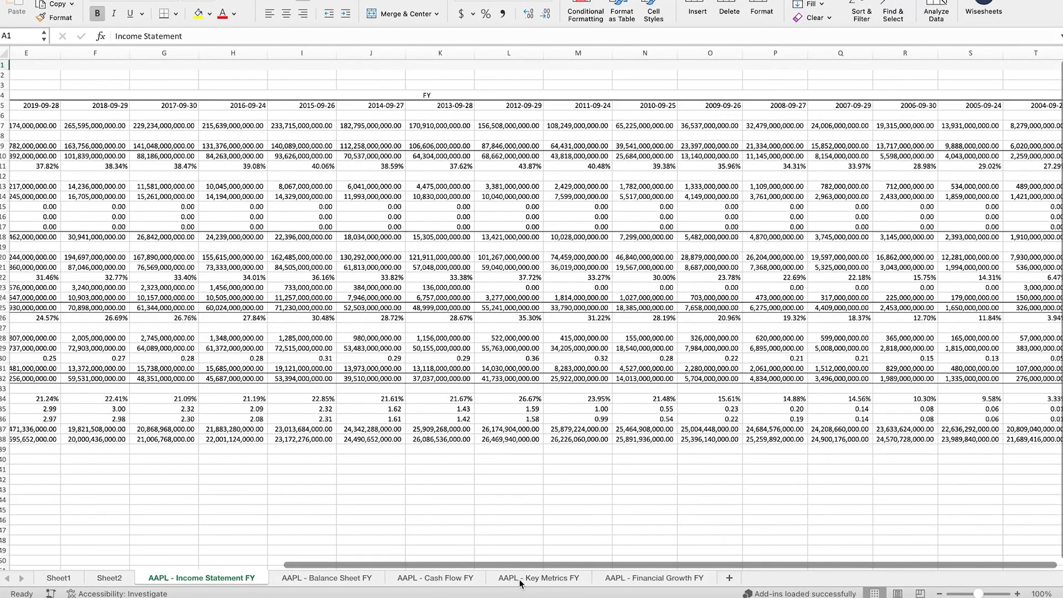
pyautogui.moveTo(521, 585)
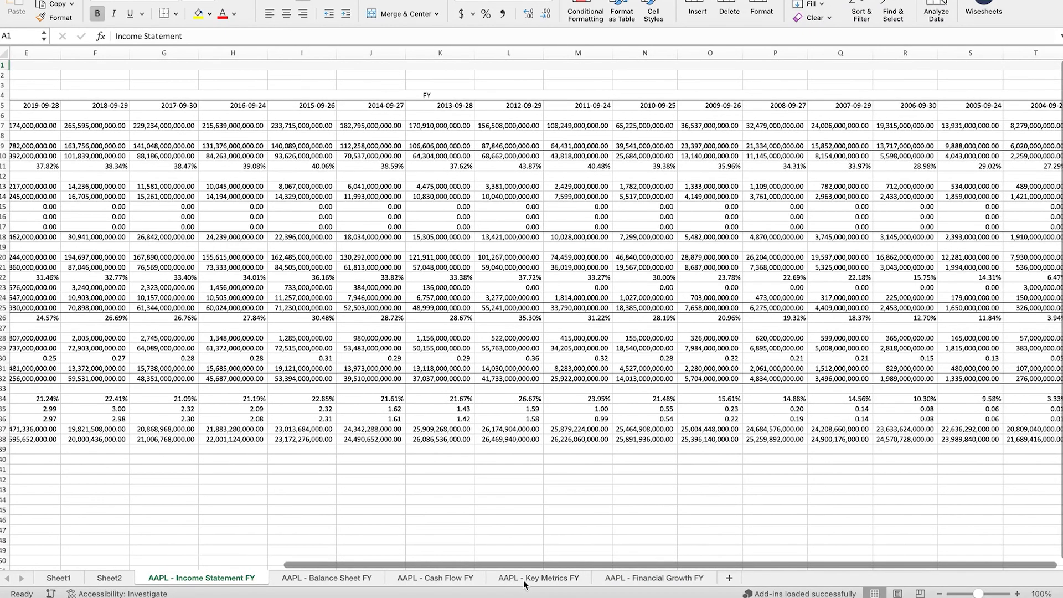
pyautogui.moveTo(520, 584)
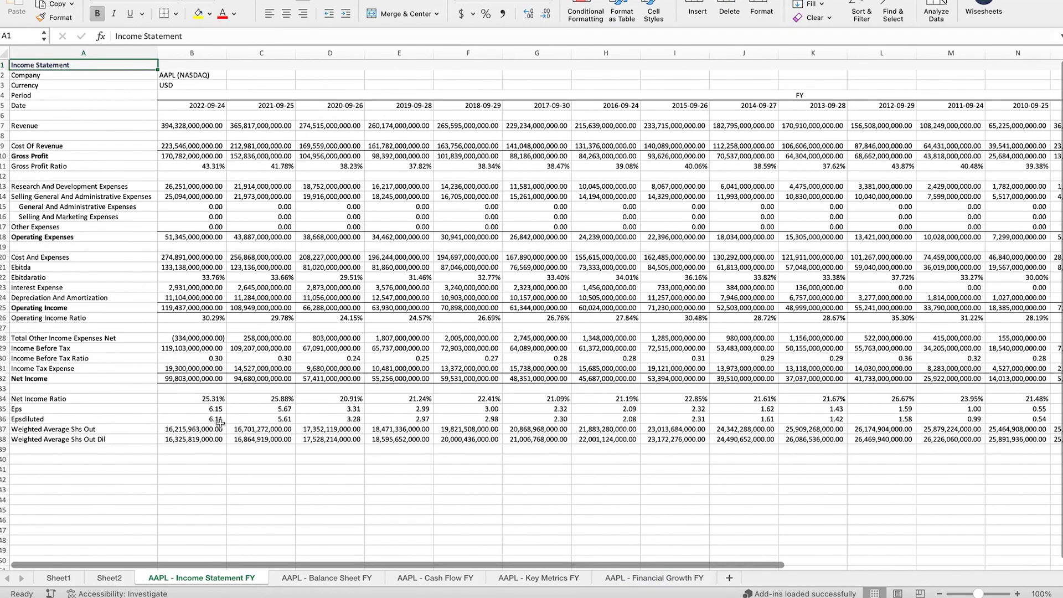
pyautogui.click(326, 578)
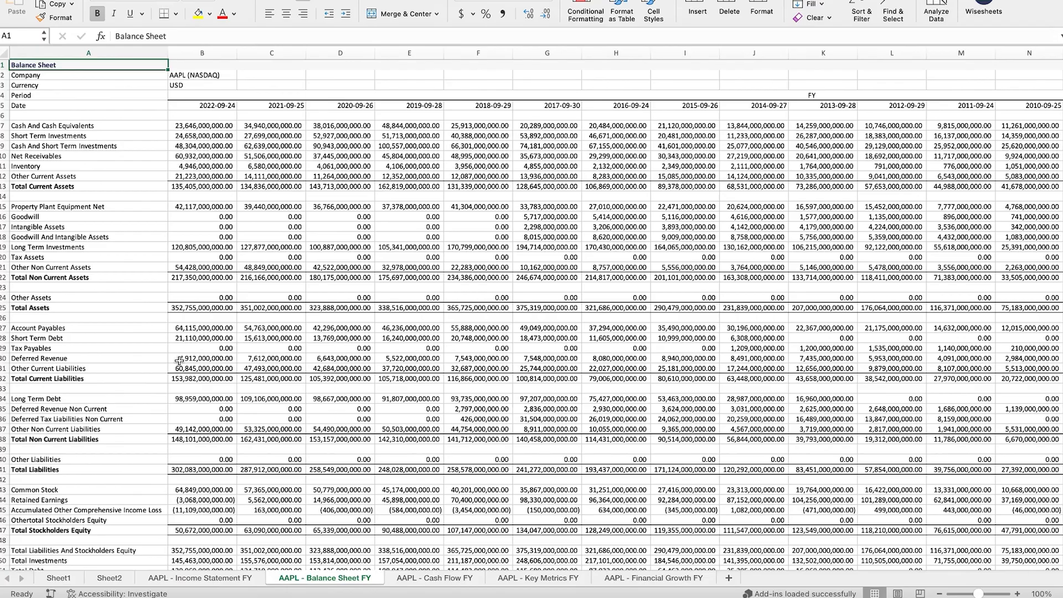
pyautogui.moveTo(83, 167)
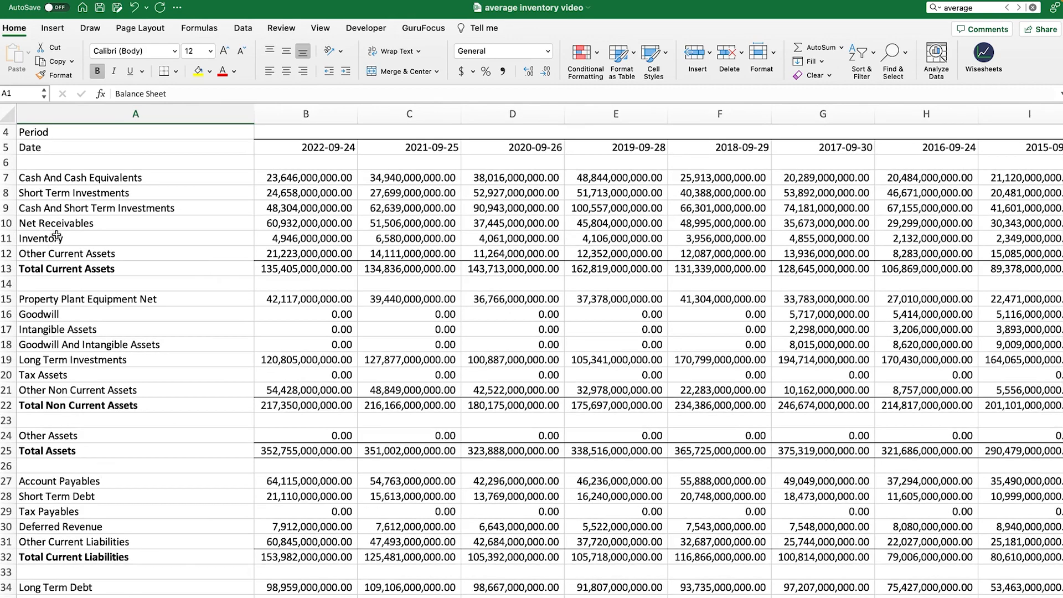
# - Select the Inventory label in A11 and check the 2022 value 4,946,000,000 in B11
pyautogui.click(58, 238)
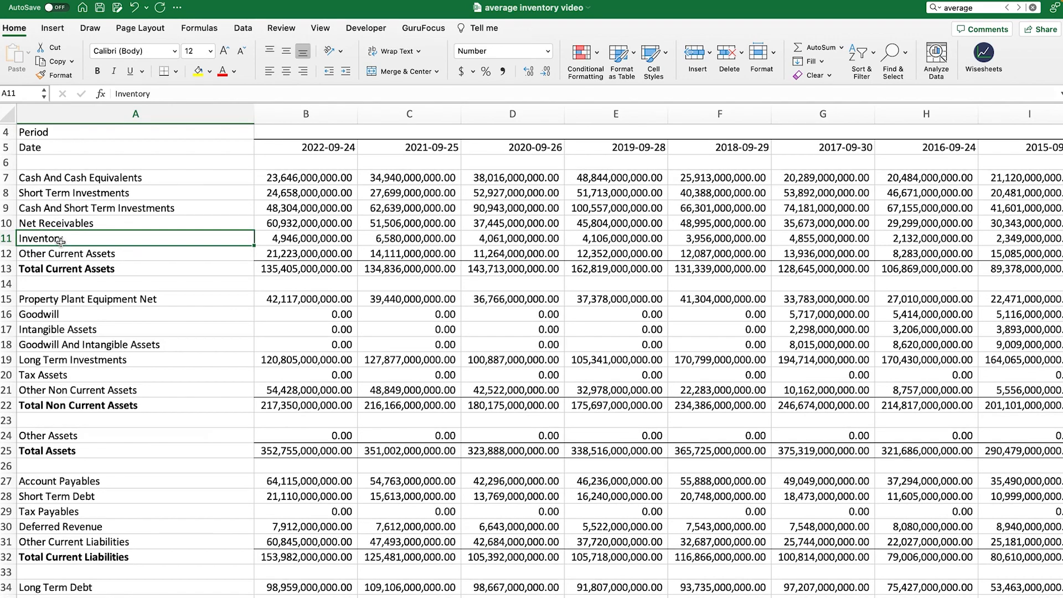
pyautogui.moveTo(95, 242)
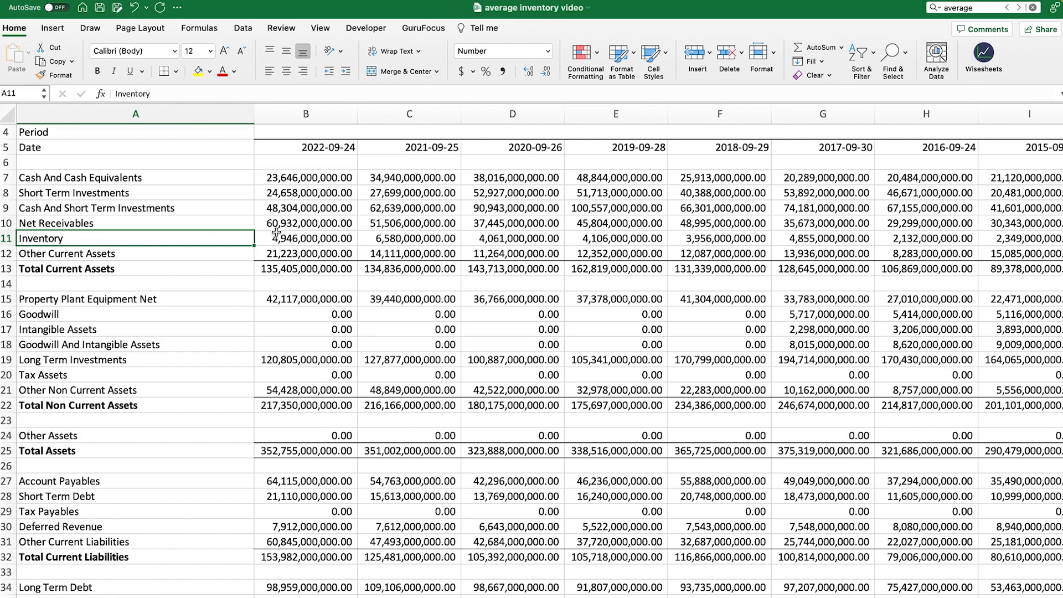
pyautogui.click(306, 239)
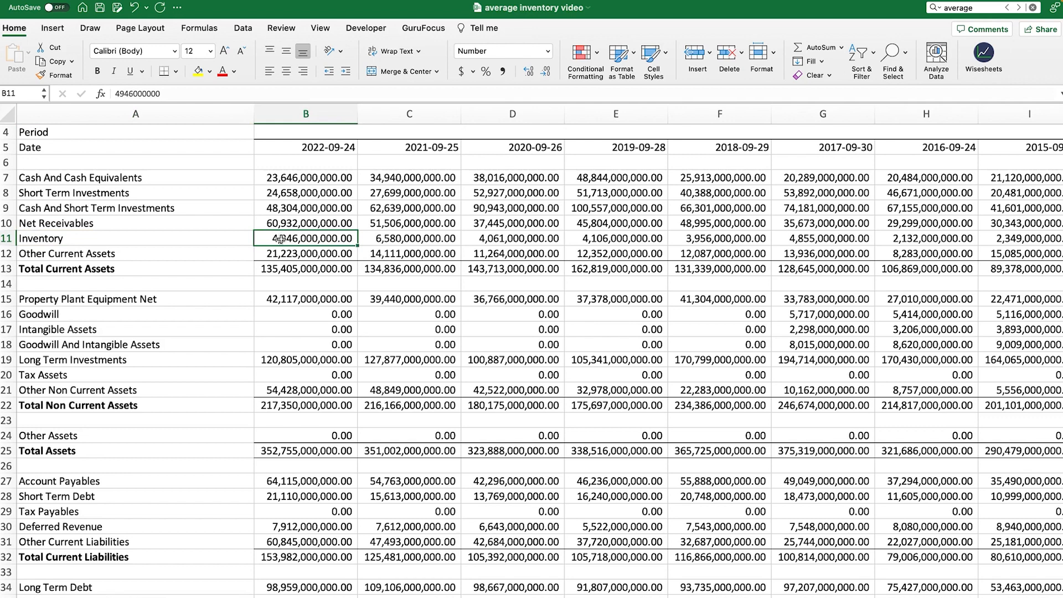
pyautogui.click(135, 238)
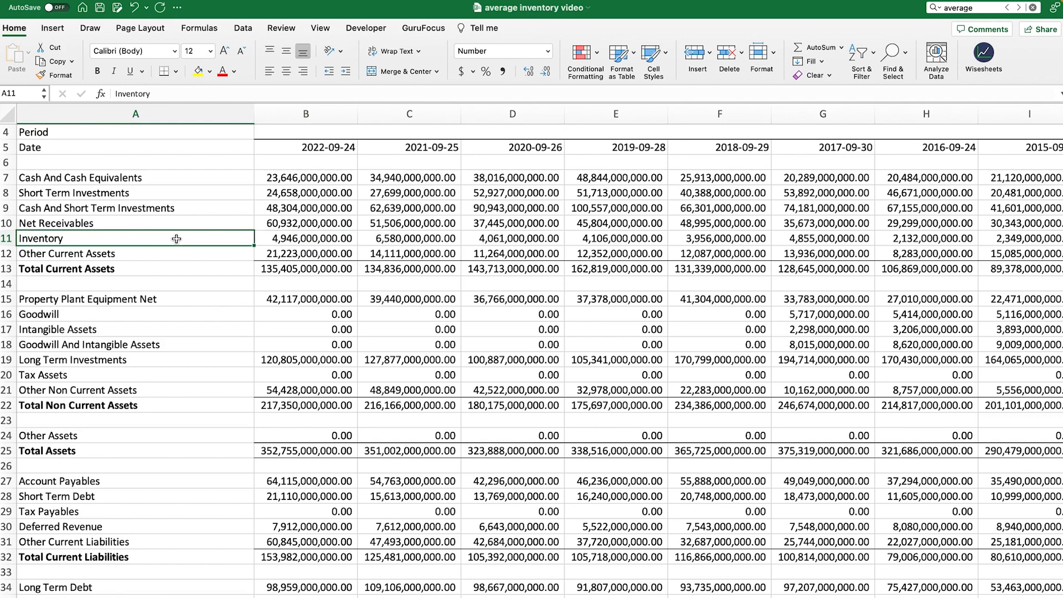
pyautogui.moveTo(39, 290)
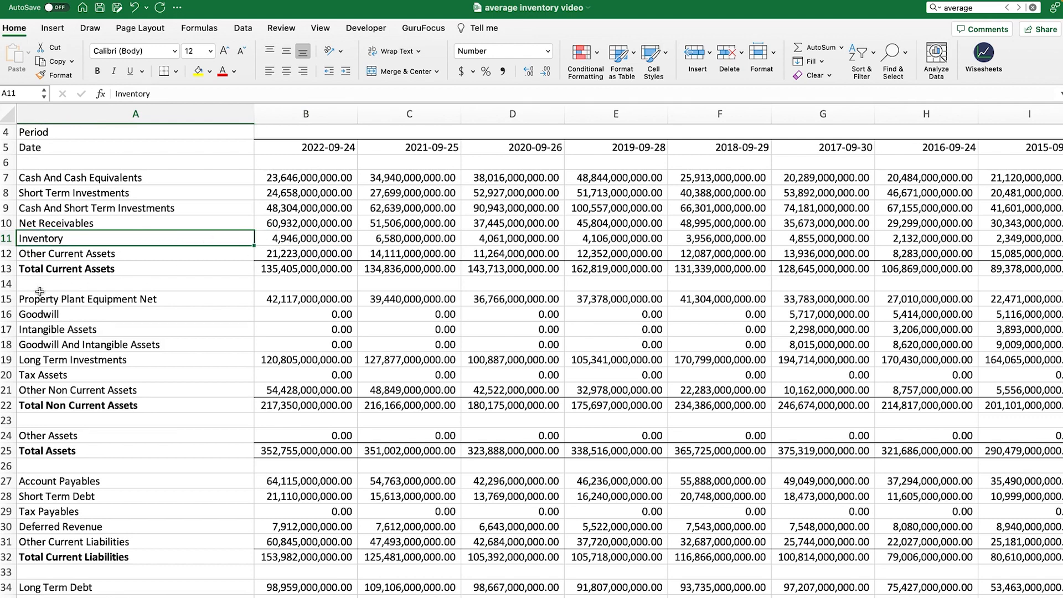
# - Insert two blank rows at row 14, below Total Current Assets
pyautogui.rightClick(6, 284)
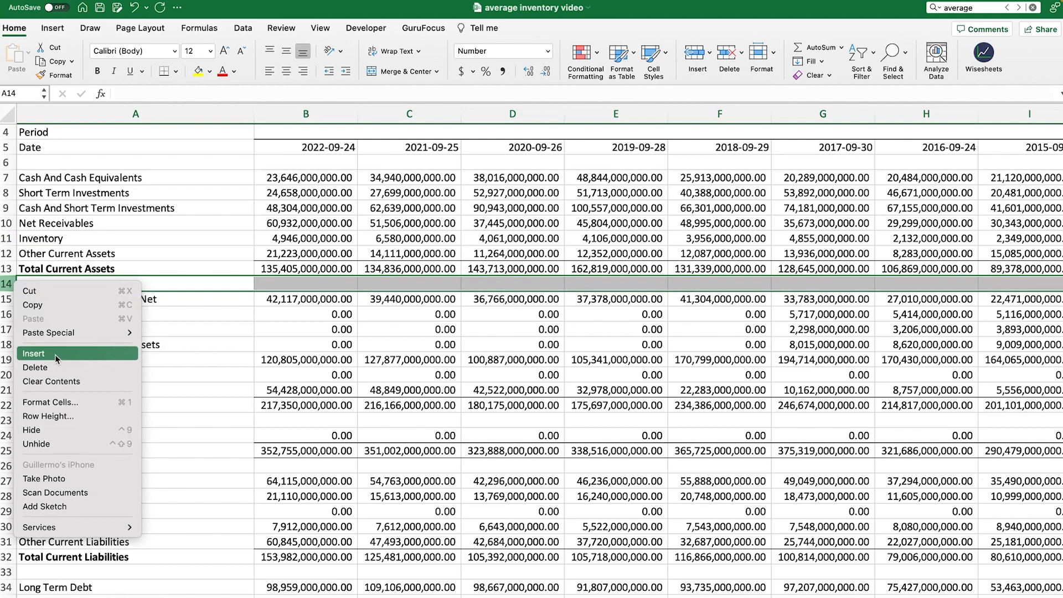
pyautogui.click(34, 354)
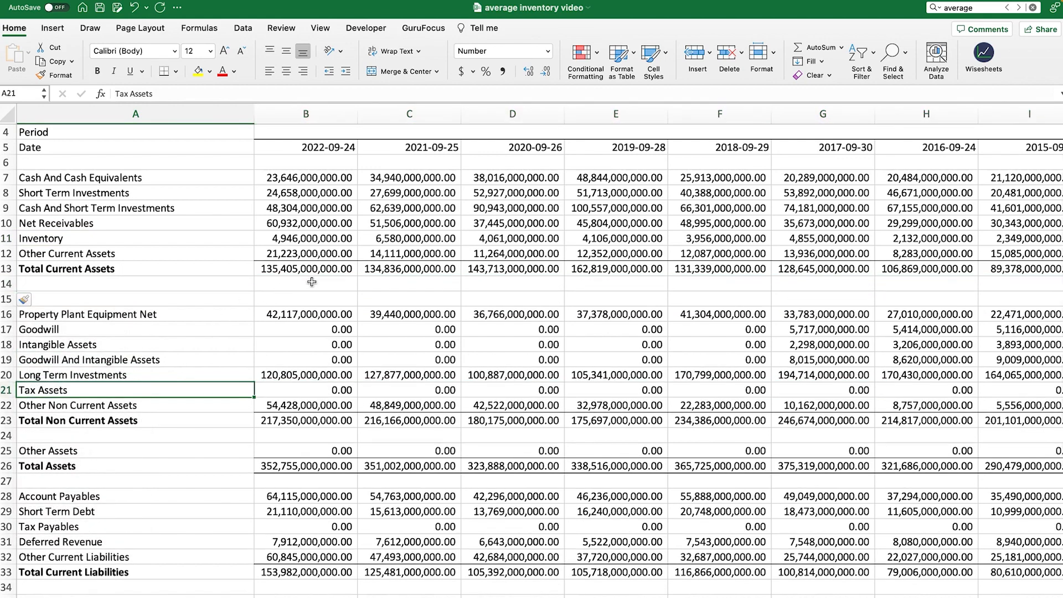
pyautogui.rightClick(6, 283)
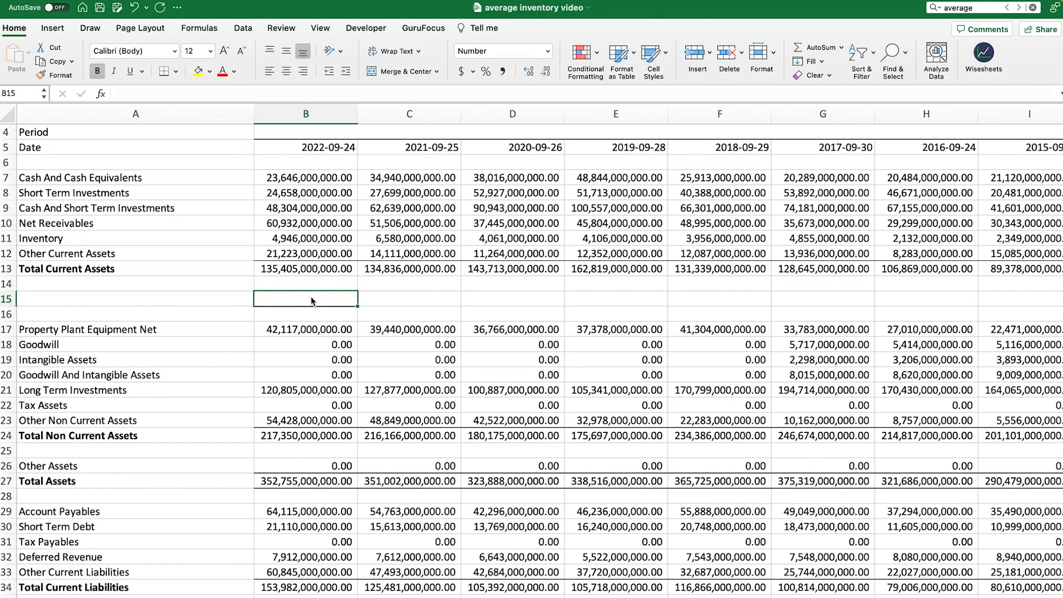
# - Enter =(B11+C11)/2 in B15, giving an average inventory of 5,763,000,000
pyautogui.write('=')
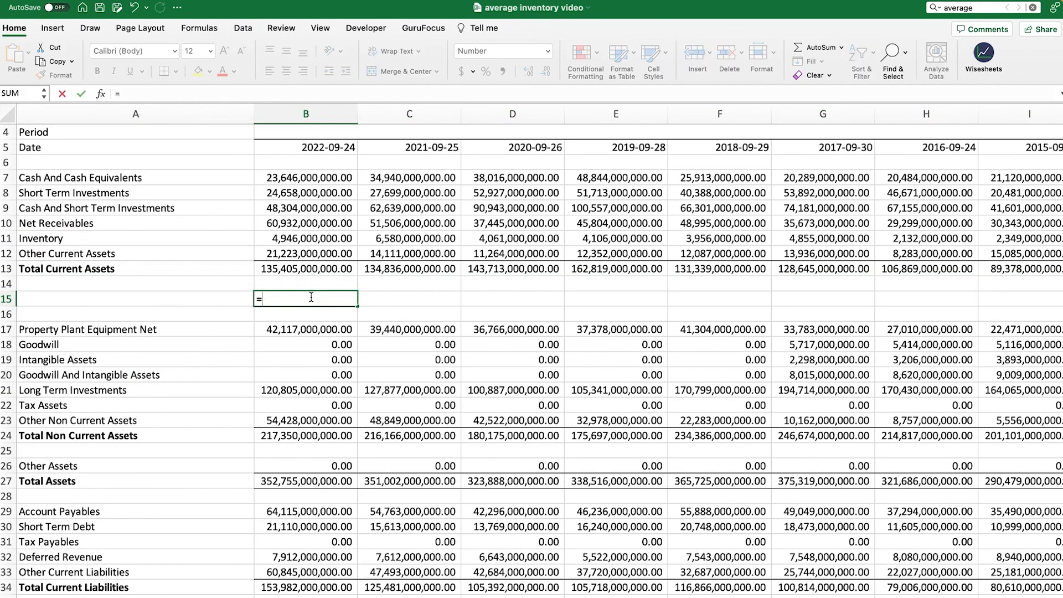
pyautogui.click(306, 238)
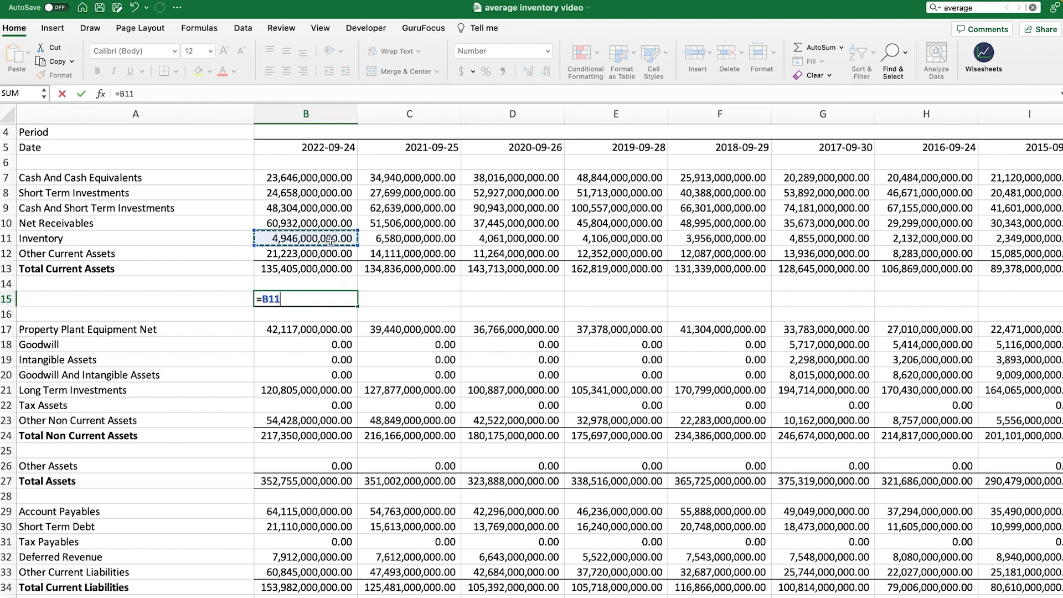
pyautogui.write('+')
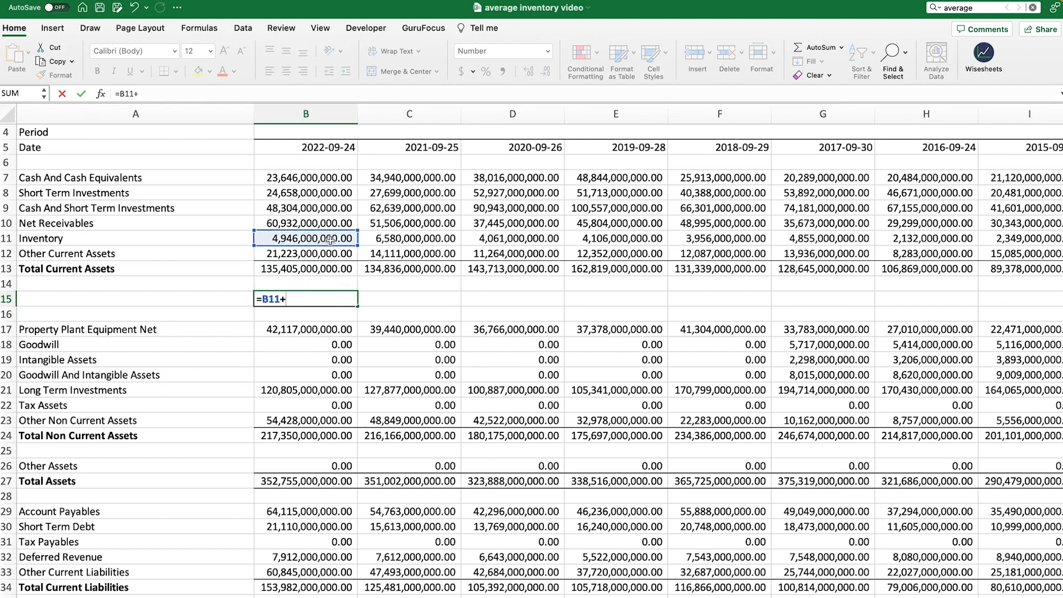
pyautogui.click(408, 238)
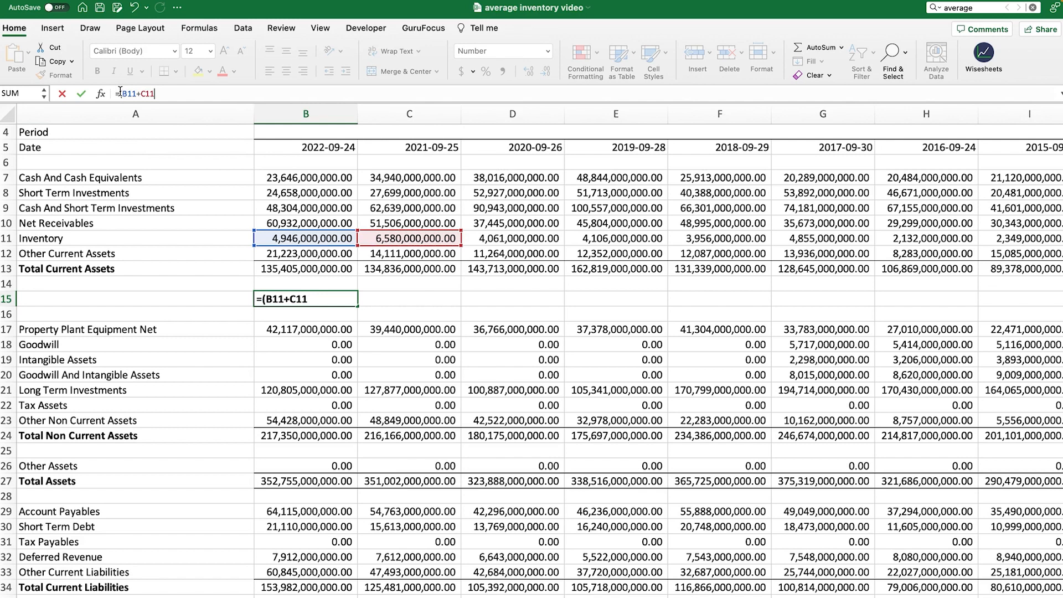
pyautogui.write(')/2')
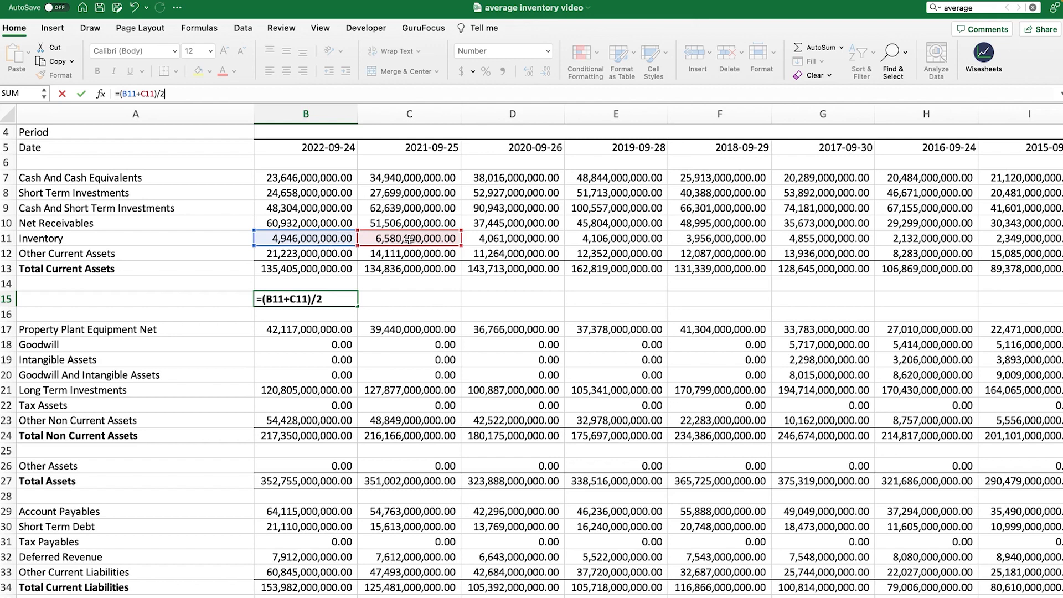
pyautogui.press('Enter')
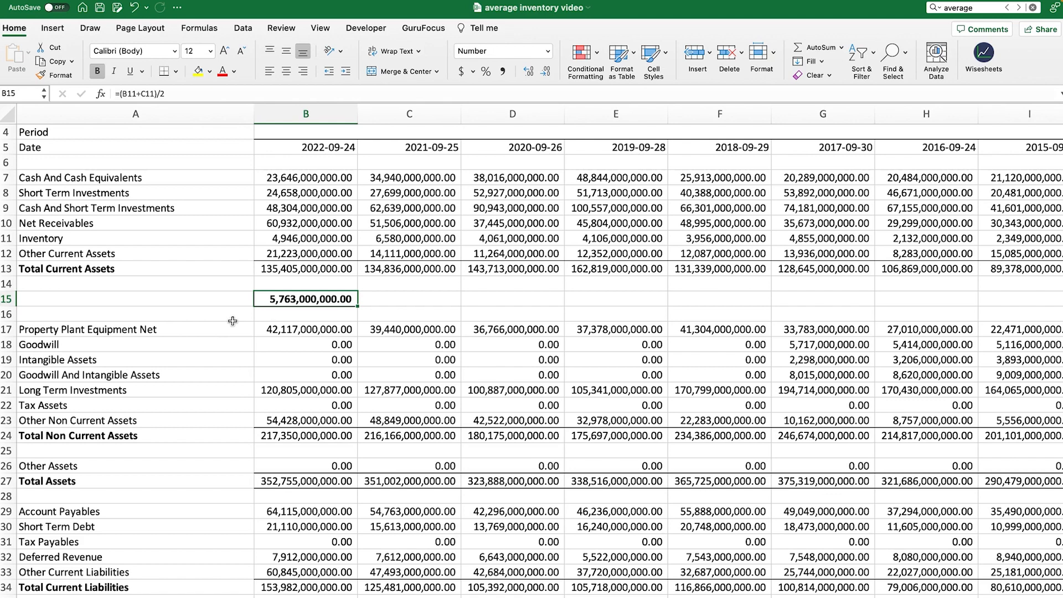
pyautogui.moveTo(353, 311)
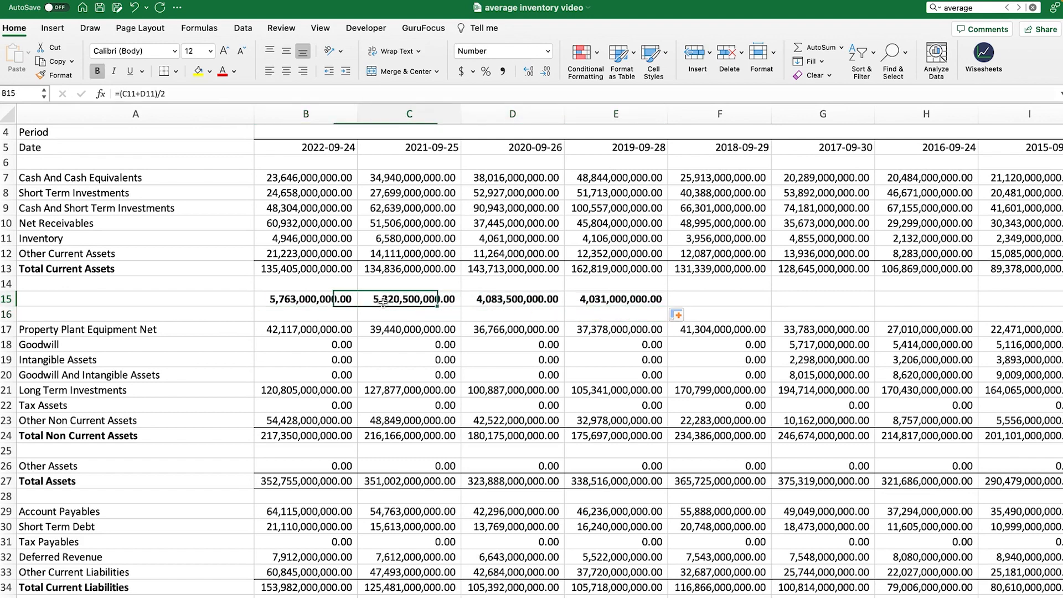
# - Check the copied average inventory formula in the 2019 column
pyautogui.click(614, 299)
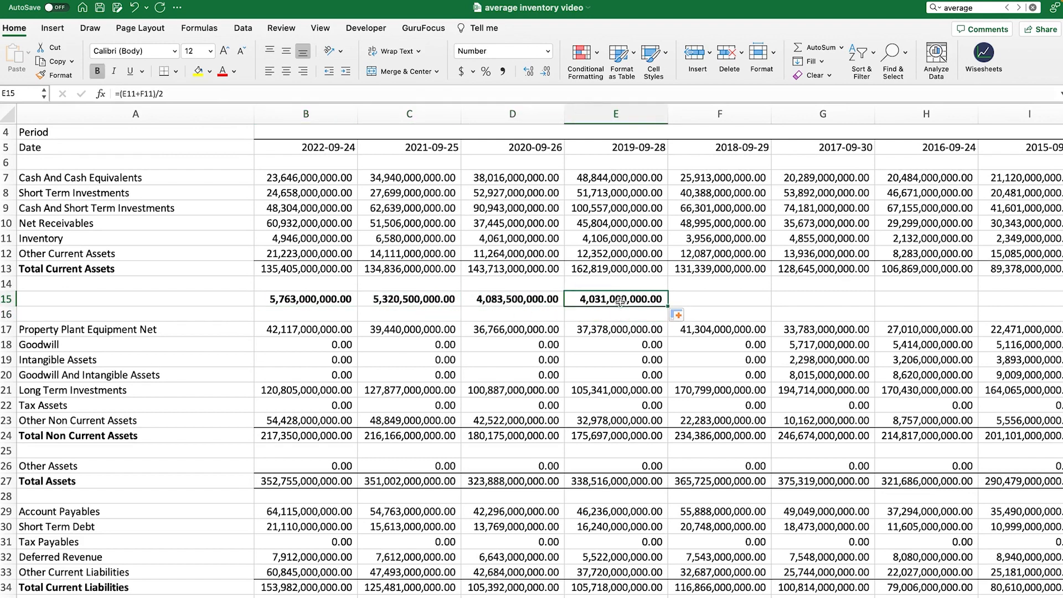
pyautogui.moveTo(711, 270)
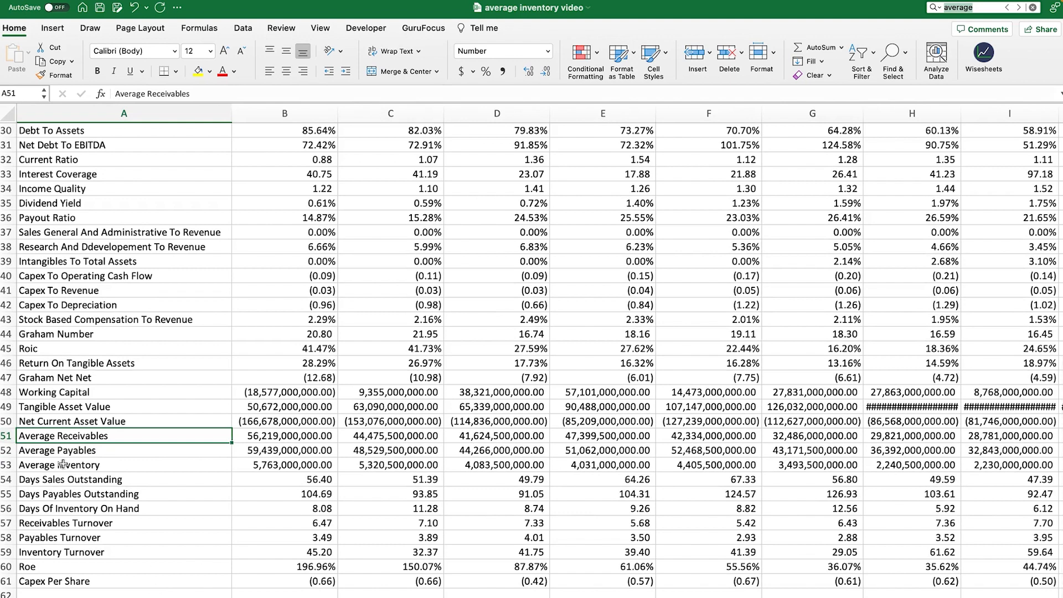
# - Bold the Average Inventory row, spot-check values, and switch to the ticker symbols sheet
pyautogui.click(61, 465)
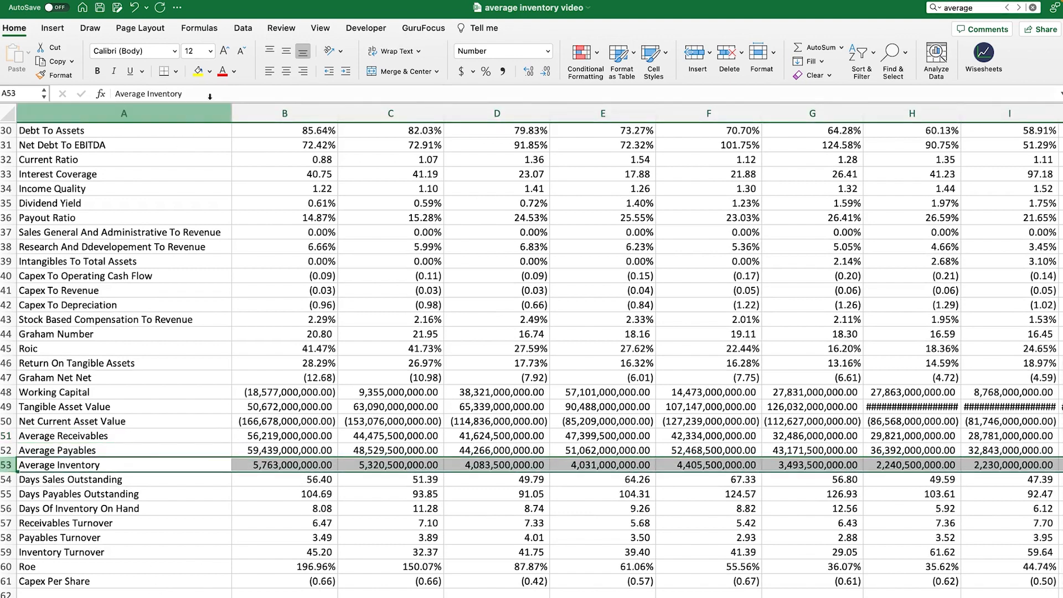
pyautogui.click(97, 70)
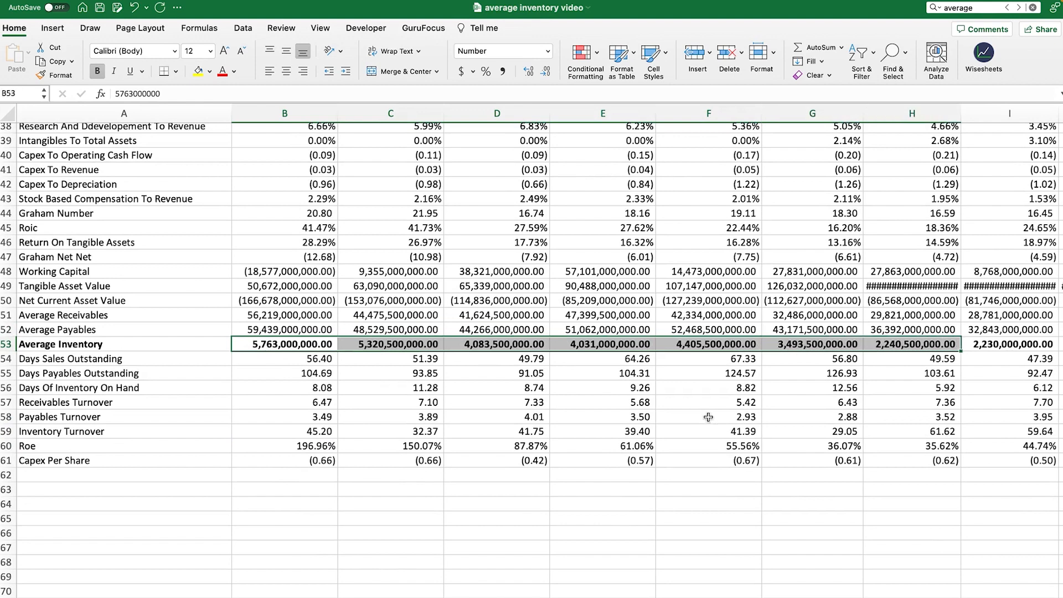
pyautogui.click(284, 344)
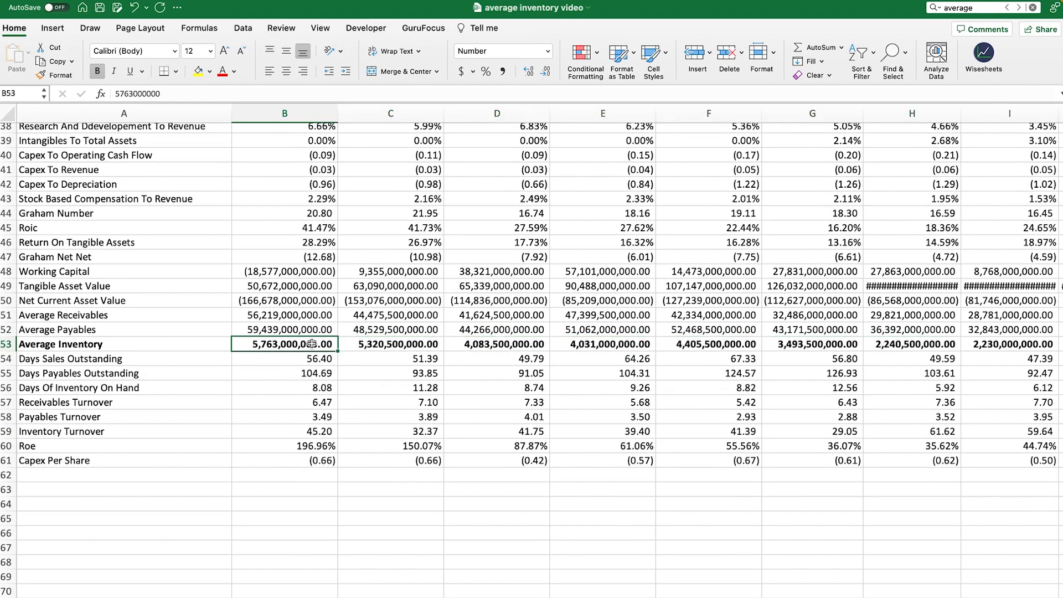
pyautogui.click(708, 330)
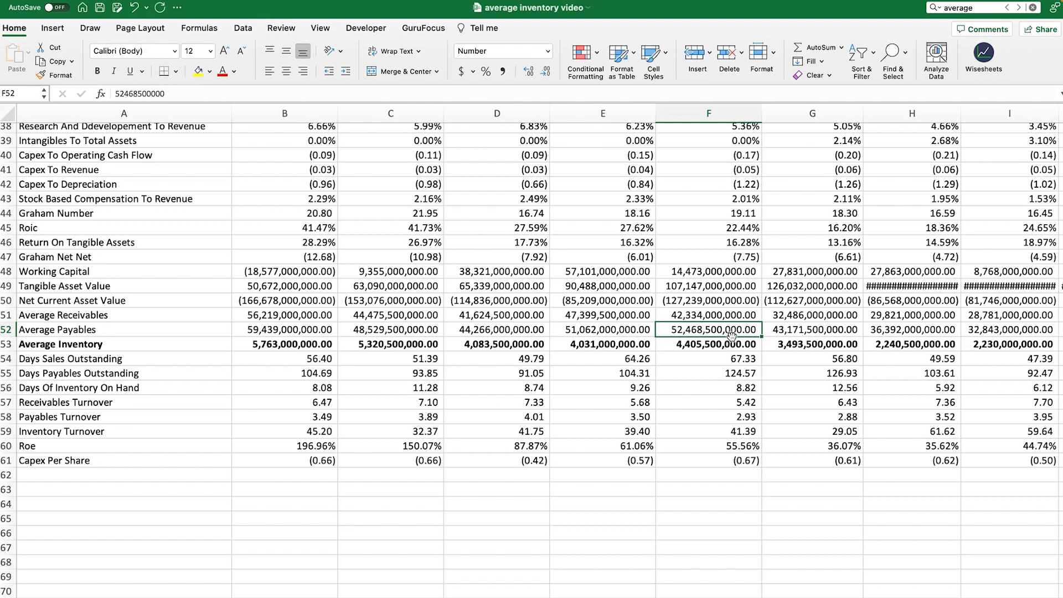
pyautogui.click(912, 344)
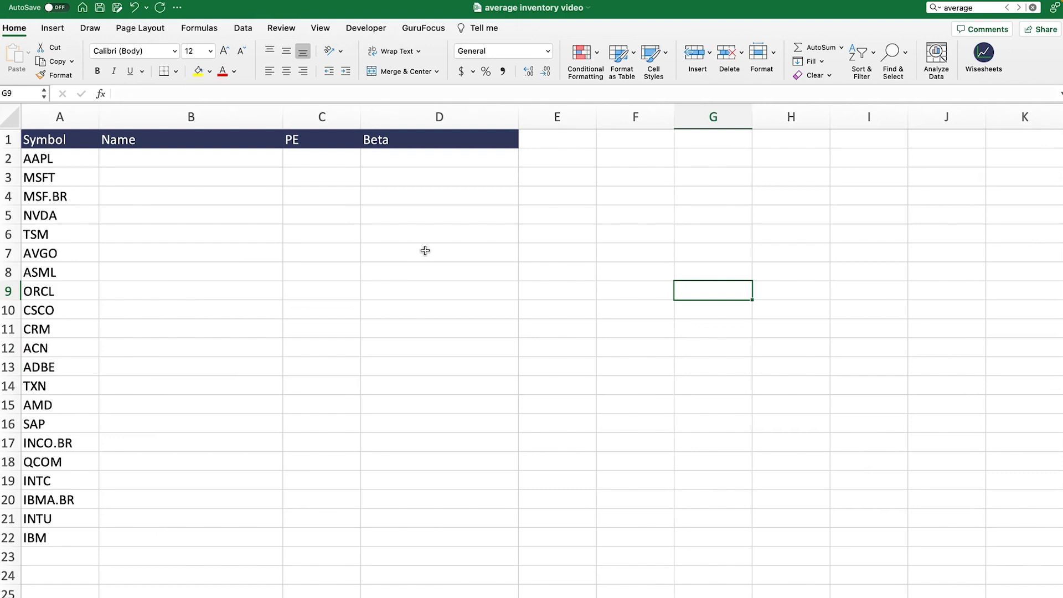
pyautogui.moveTo(70, 179)
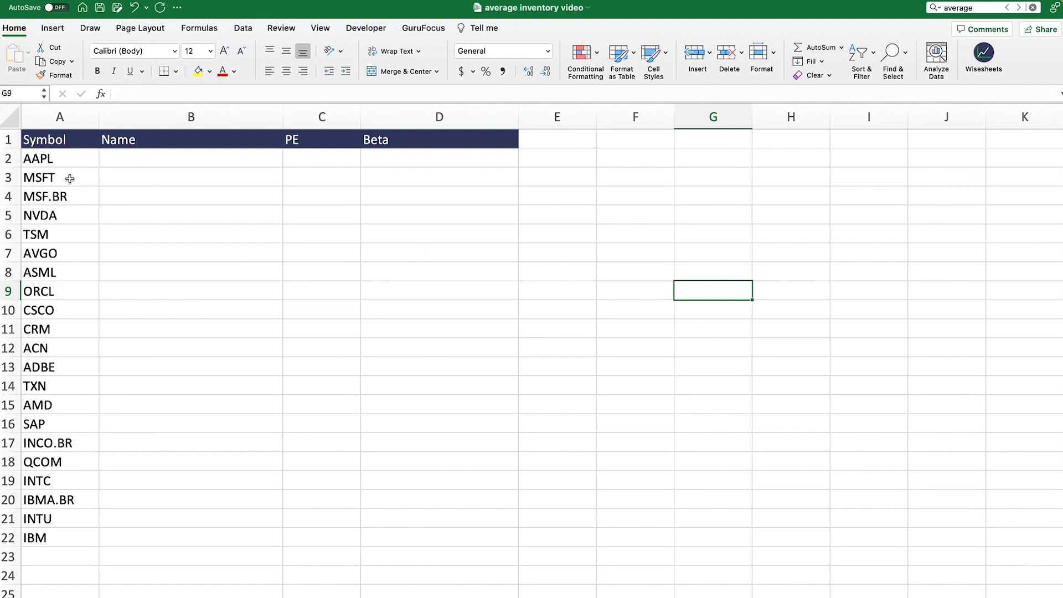
# - Delete the .BR ticker rows such as IBMA.BR and clear the Name, PE and Beta headers
pyautogui.moveTo(60, 158); pyautogui.dragTo(60, 423)
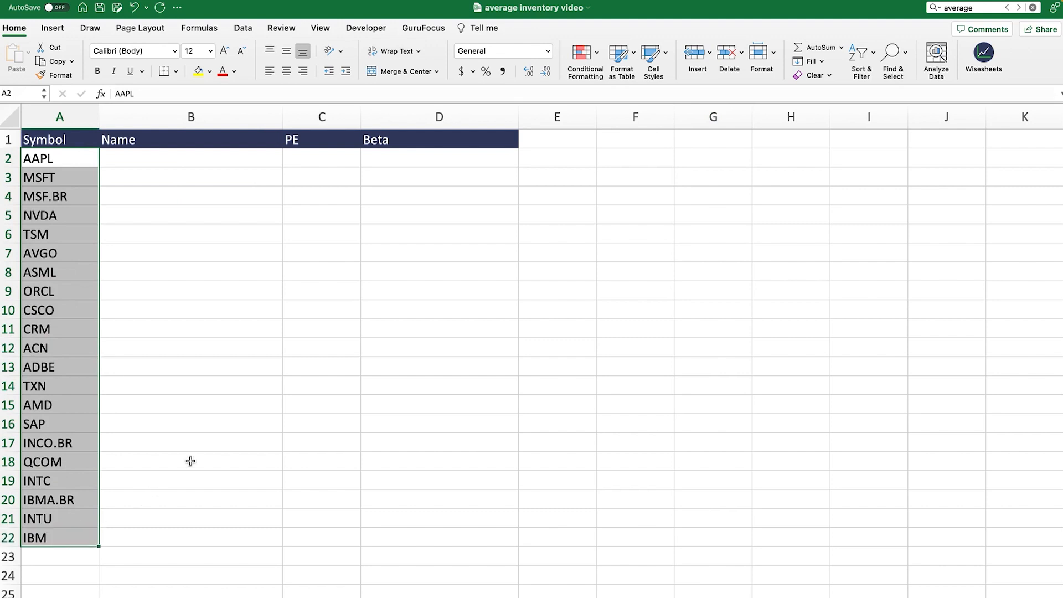
pyautogui.click(60, 197)
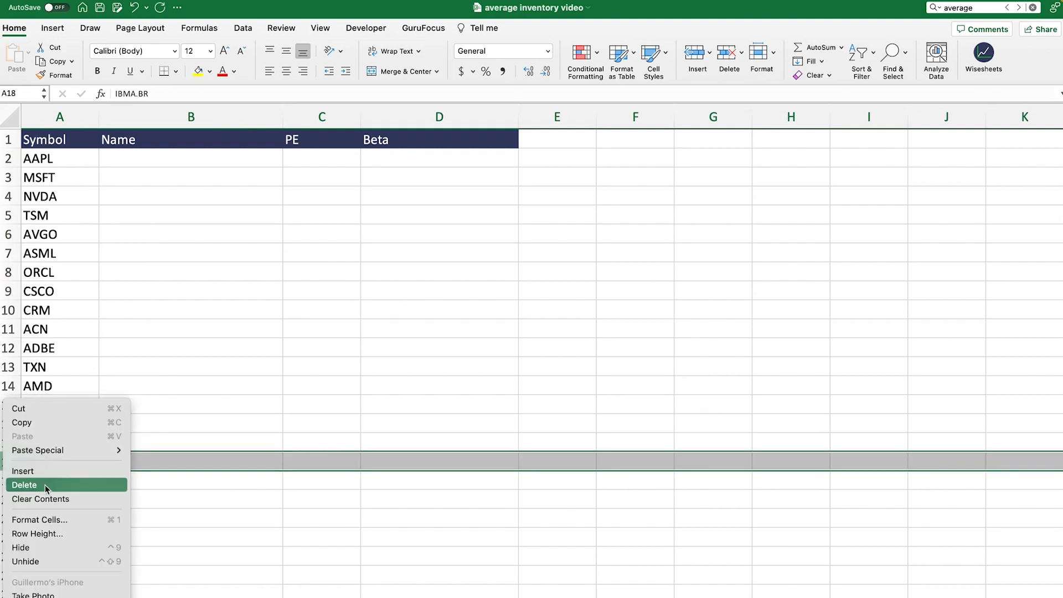
pyautogui.click(24, 485)
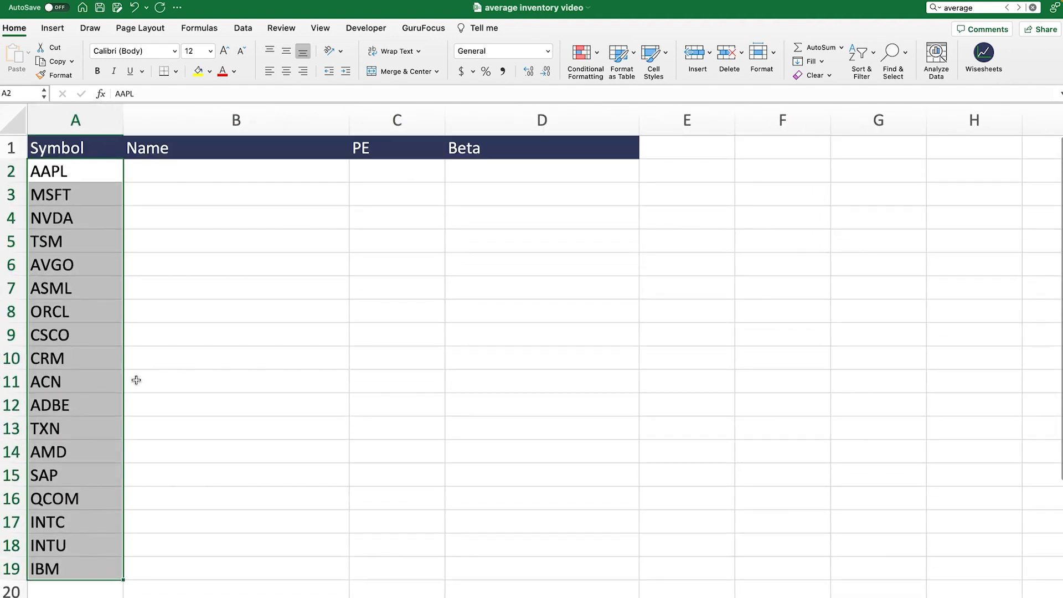
pyautogui.click(235, 288)
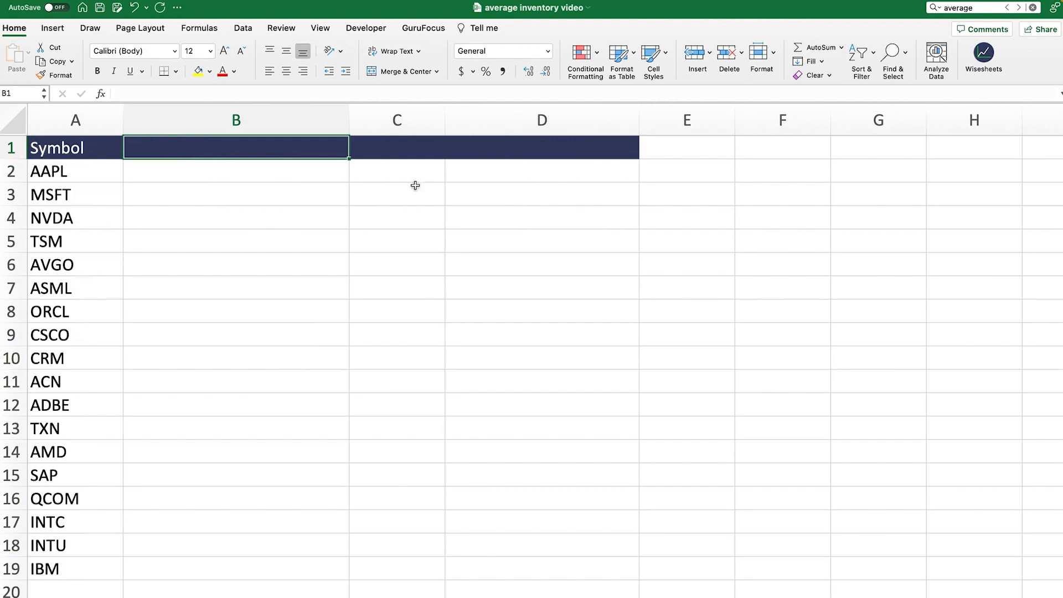
# - Enter 'Average inventory' as the B1 header, begin =WISE( in B2, and launch Wisesheets
pyautogui.click(236, 287)
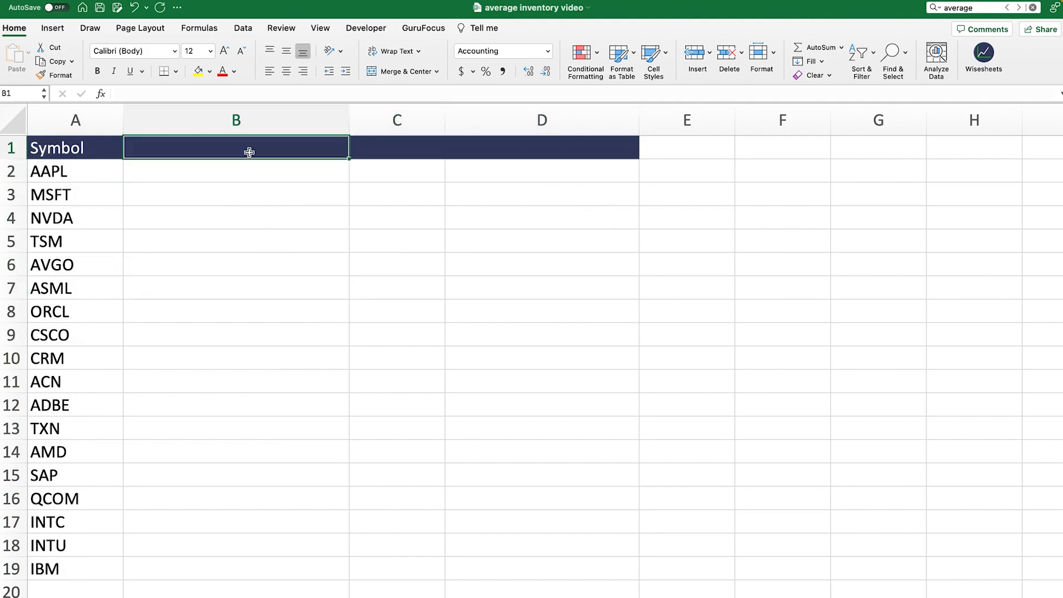
pyautogui.click(502, 51)
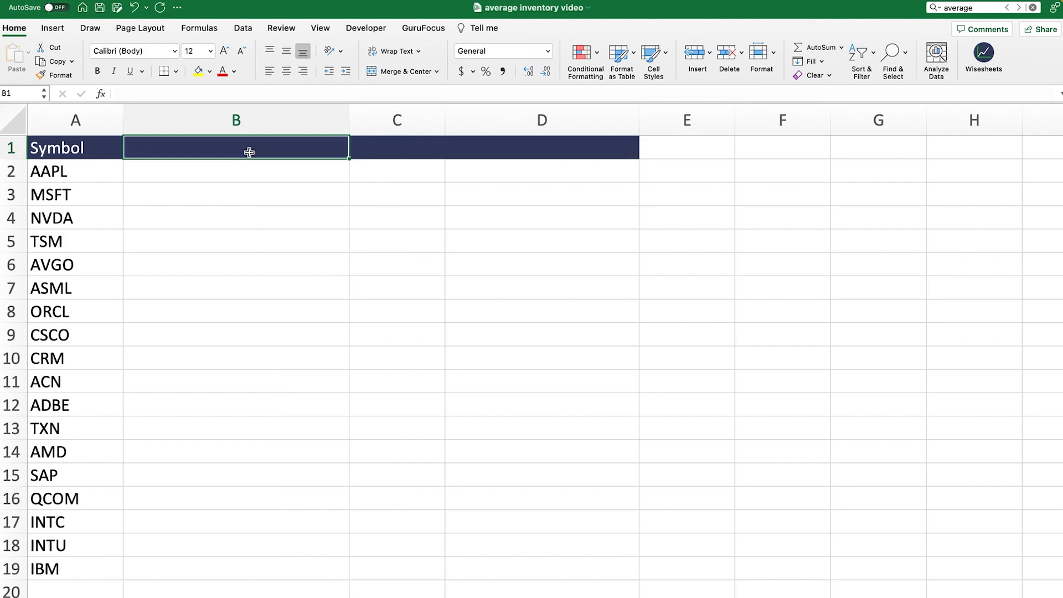
pyautogui.write('Average inventory')
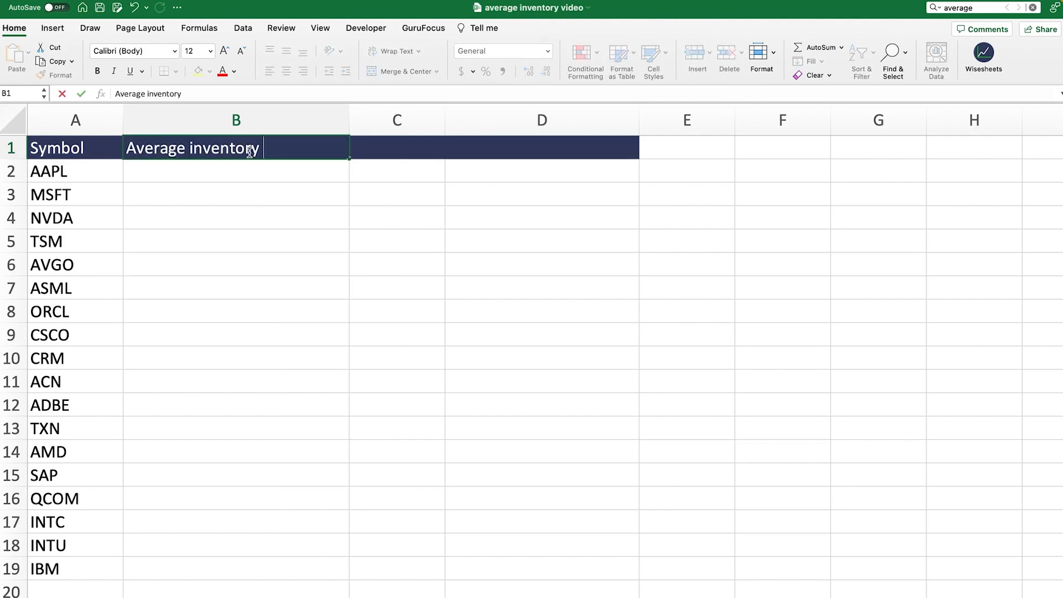
pyautogui.write('=wis')
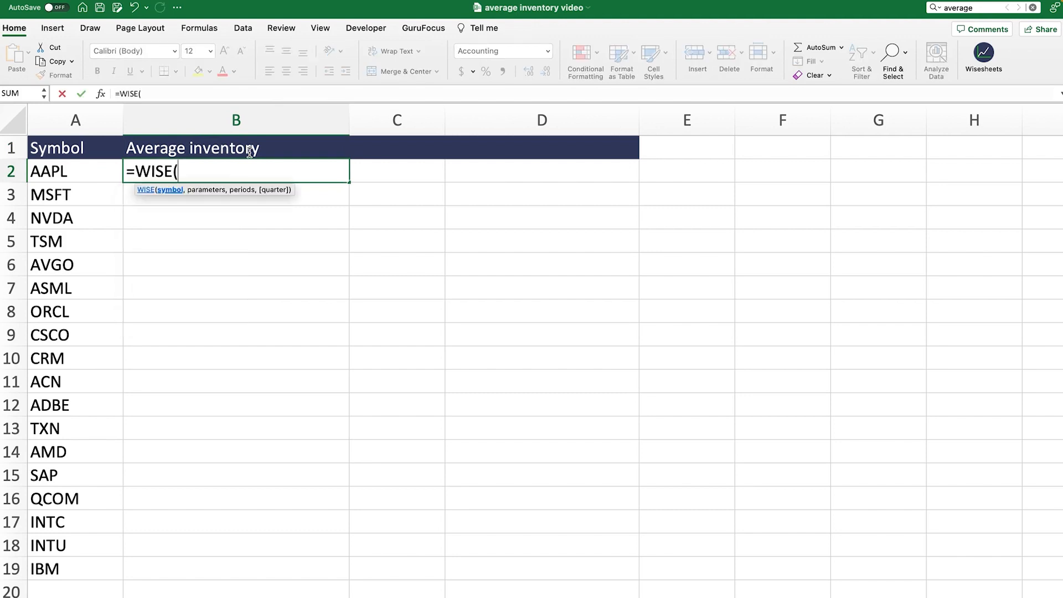
pyautogui.moveTo(85, 173)
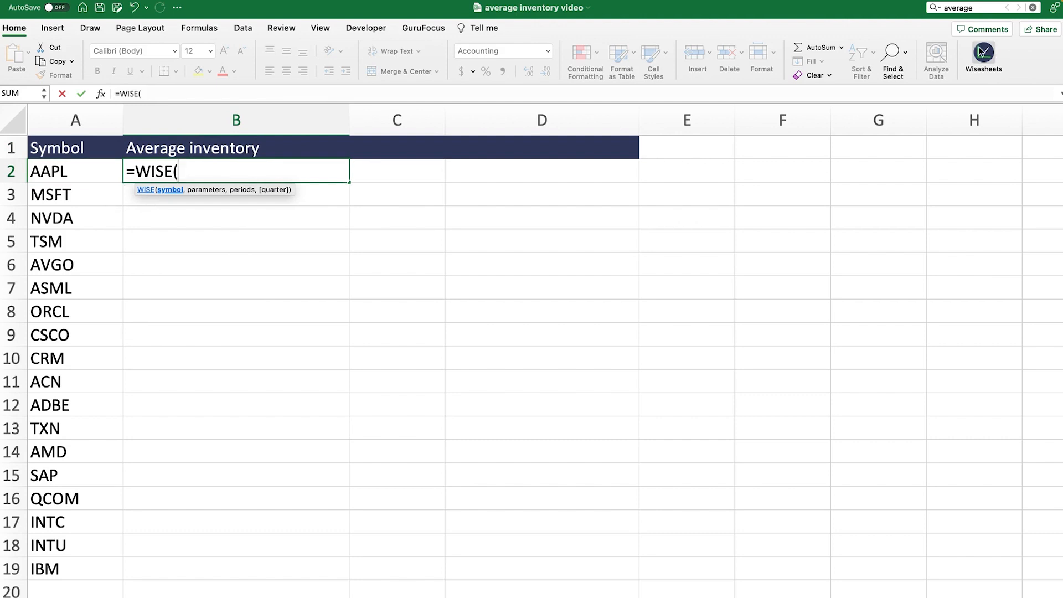
pyautogui.click(985, 60)
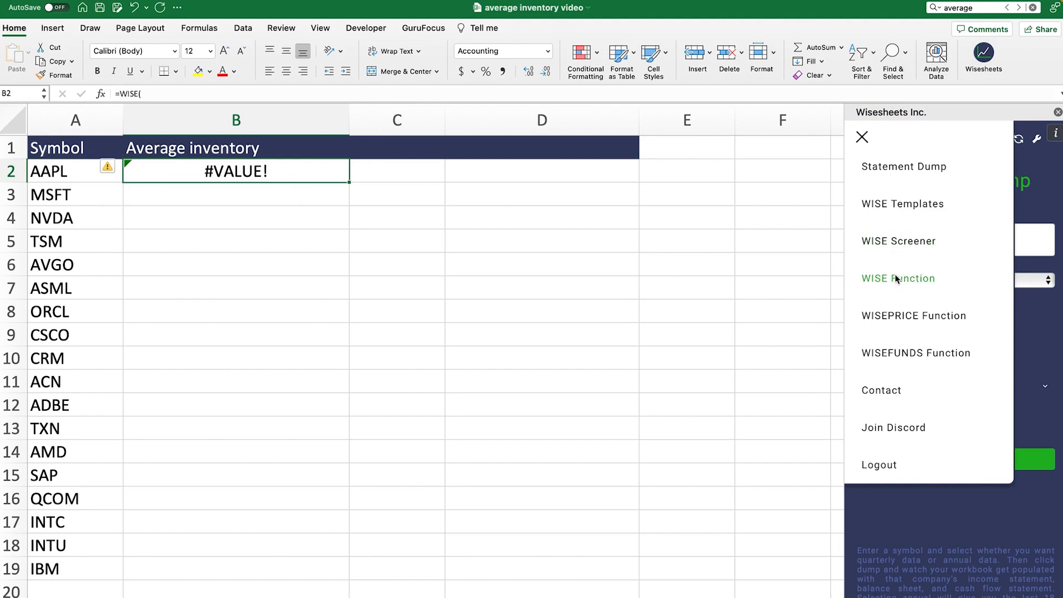
# - Enter =WISE(A2,$B$1,"ly") in B2 and fill it down to B19 for all 18 tickers
pyautogui.click(898, 278)
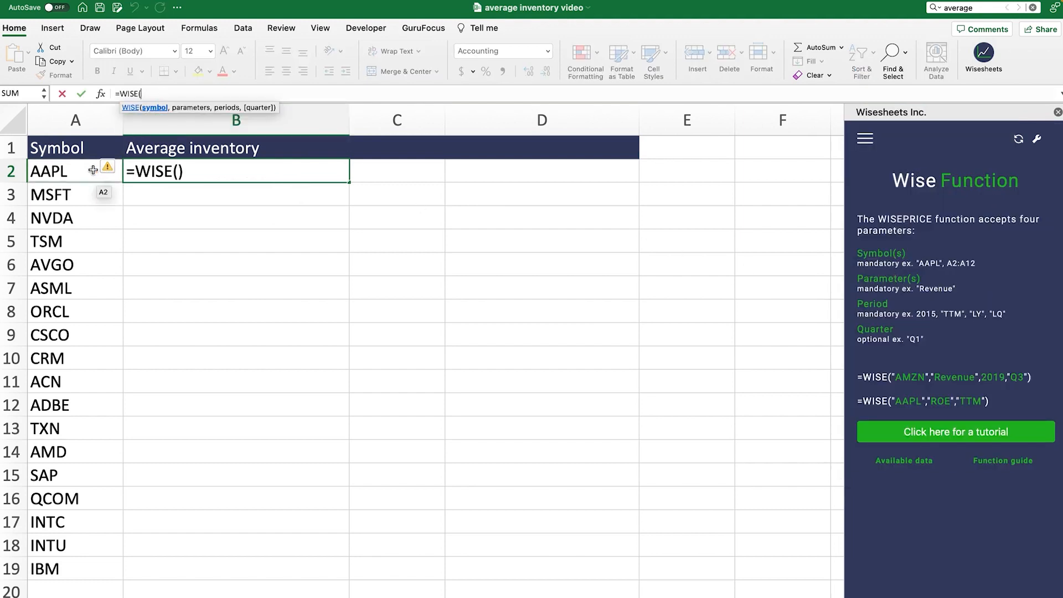
pyautogui.click(75, 171)
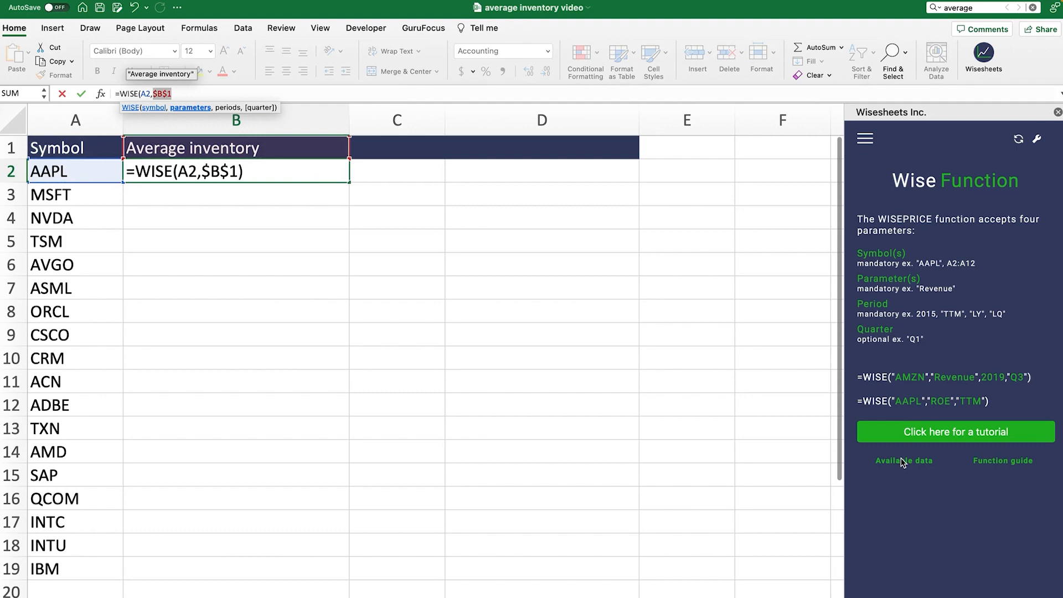
pyautogui.scroll(-3)
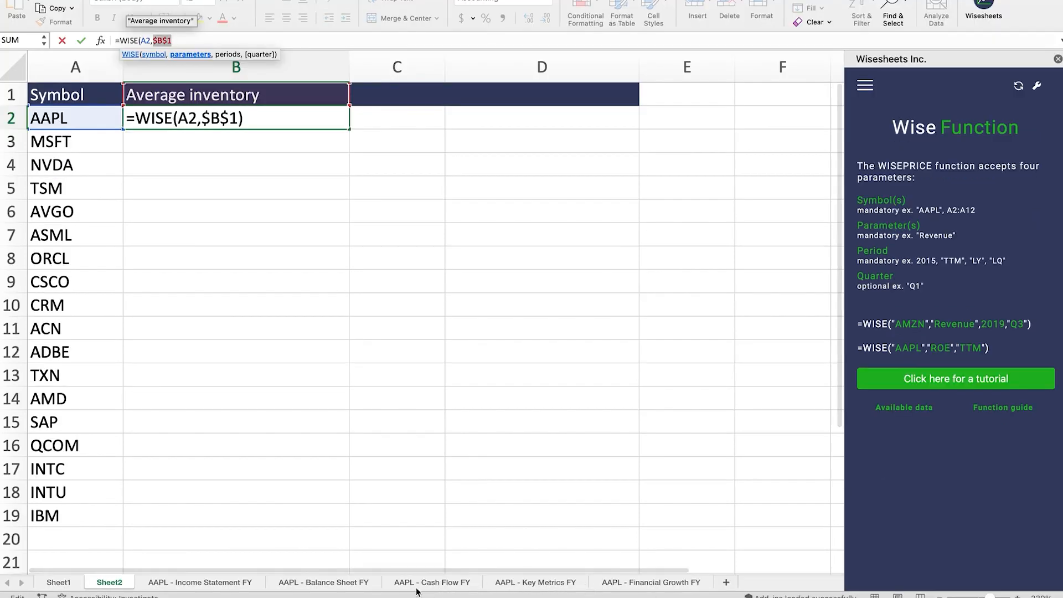
pyautogui.moveTo(312, 592)
pyautogui.write(', ')
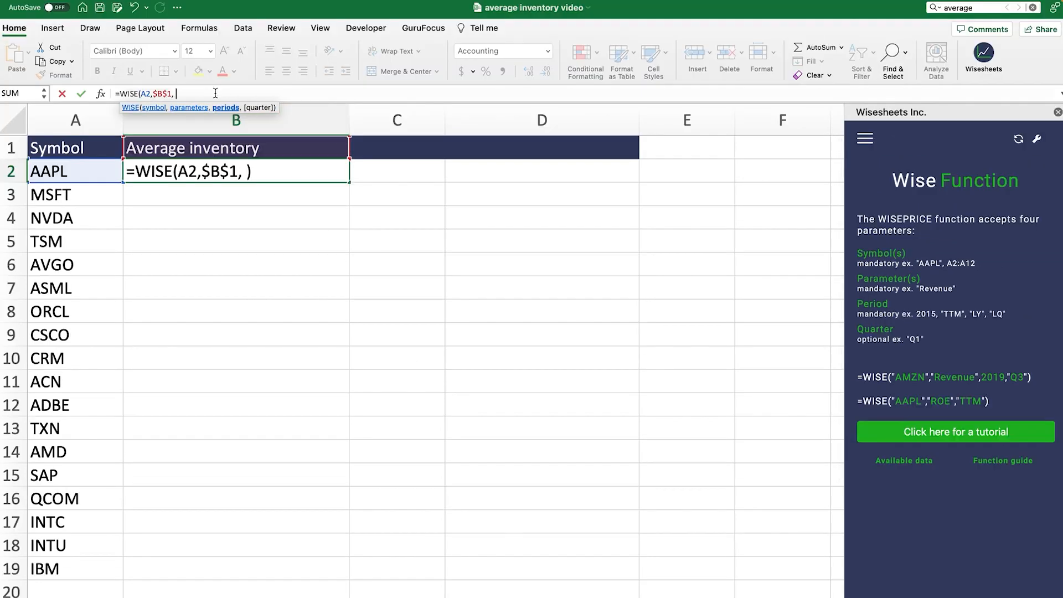
pyautogui.write('"ly')
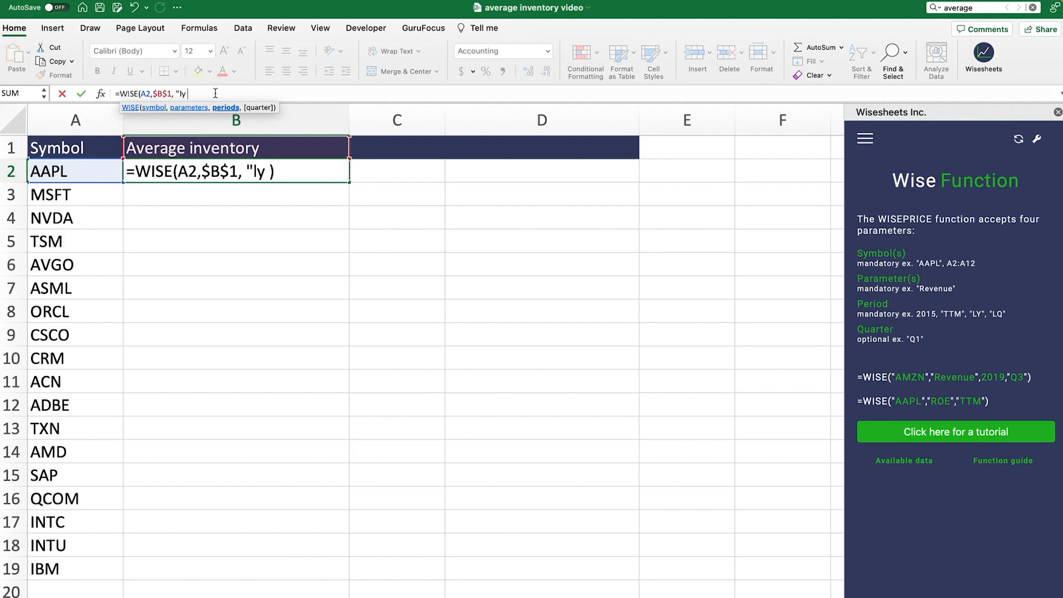
pyautogui.write('")')
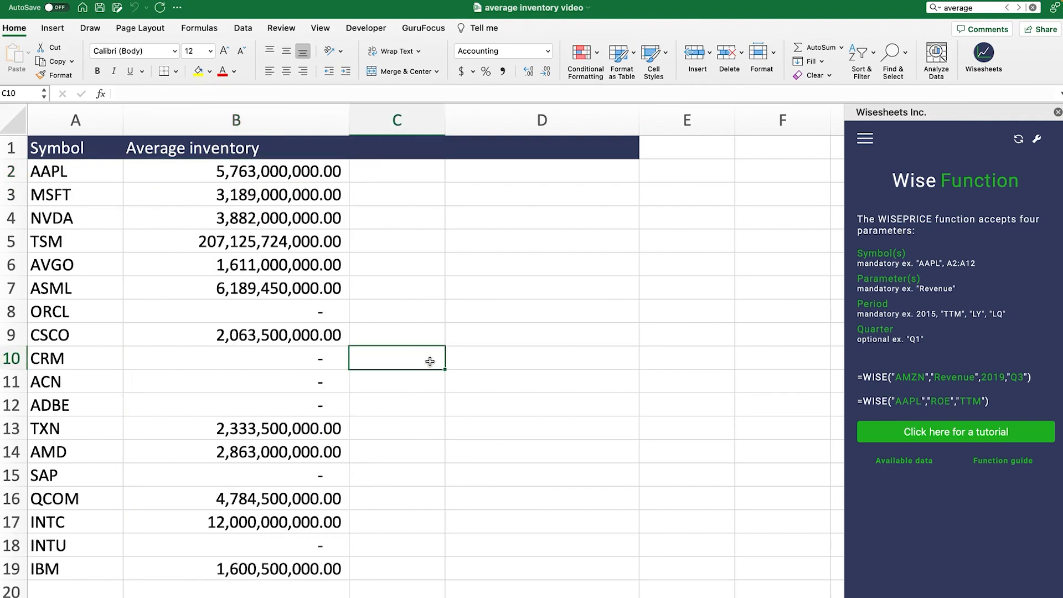
# - Inspect the dash results for ORCL, CRM, SAP and the ADBE symbol
pyautogui.moveTo(236, 171); pyautogui.dragTo(236, 546)
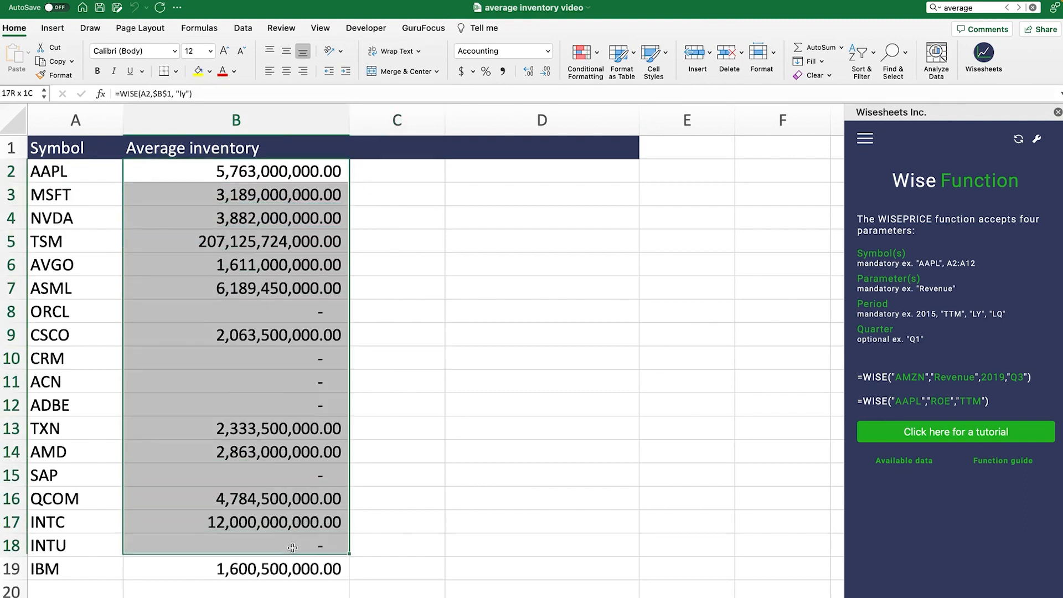
pyautogui.click(542, 452)
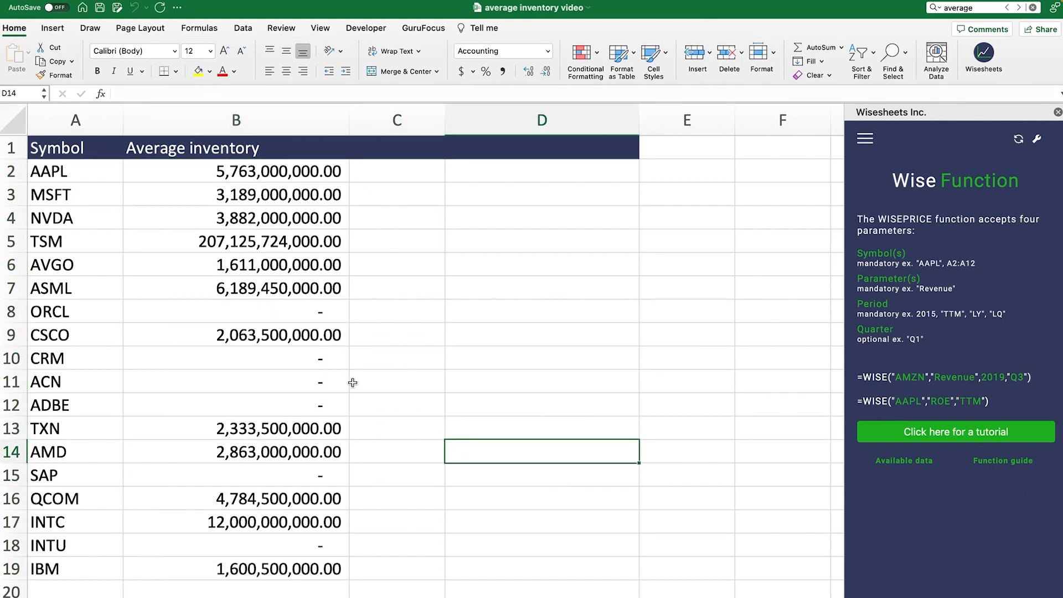
pyautogui.click(235, 311)
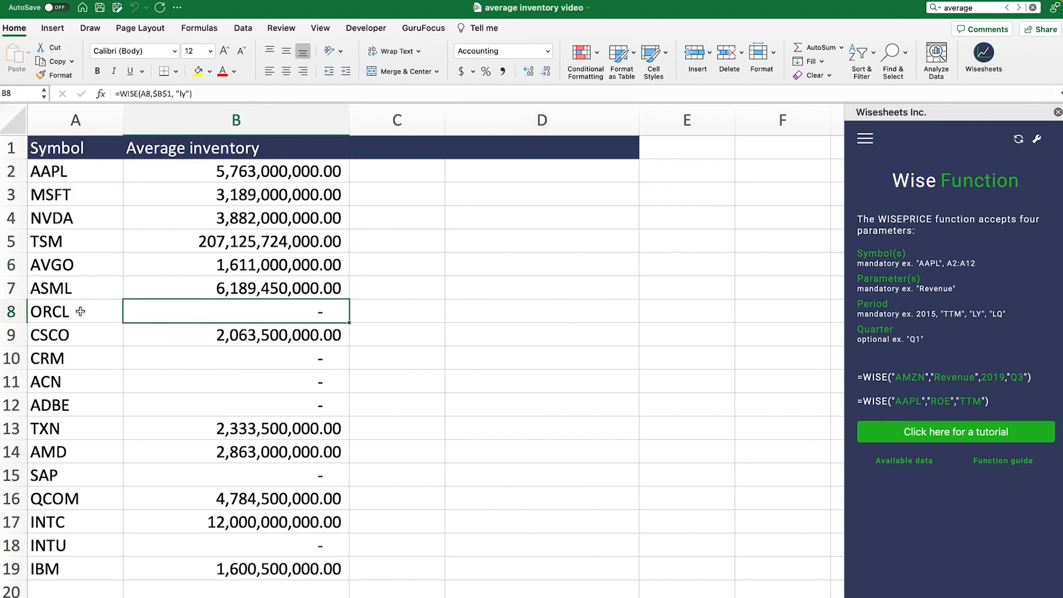
pyautogui.click(47, 358)
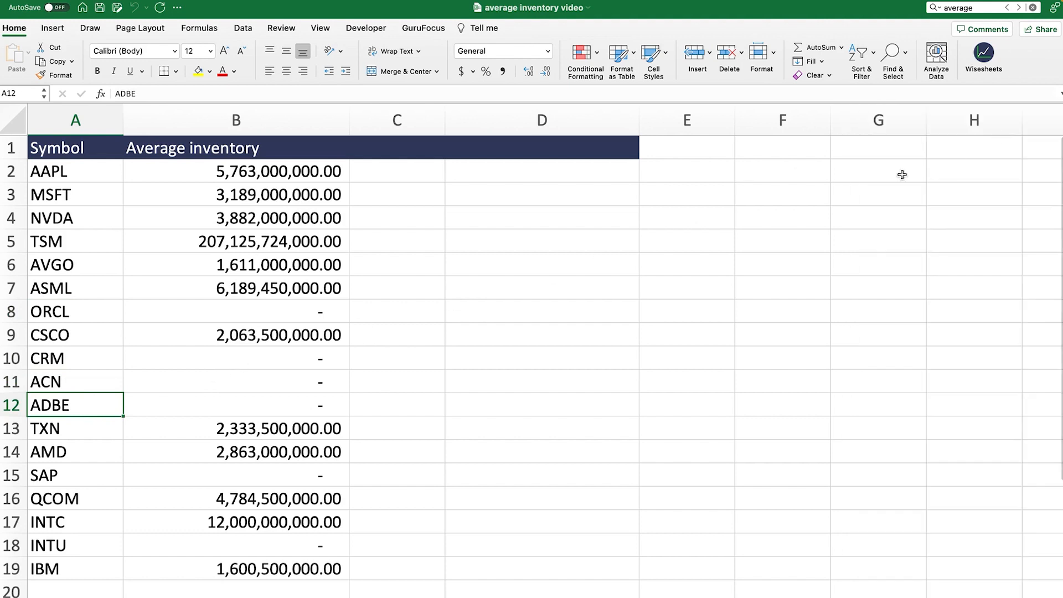
pyautogui.click(236, 359)
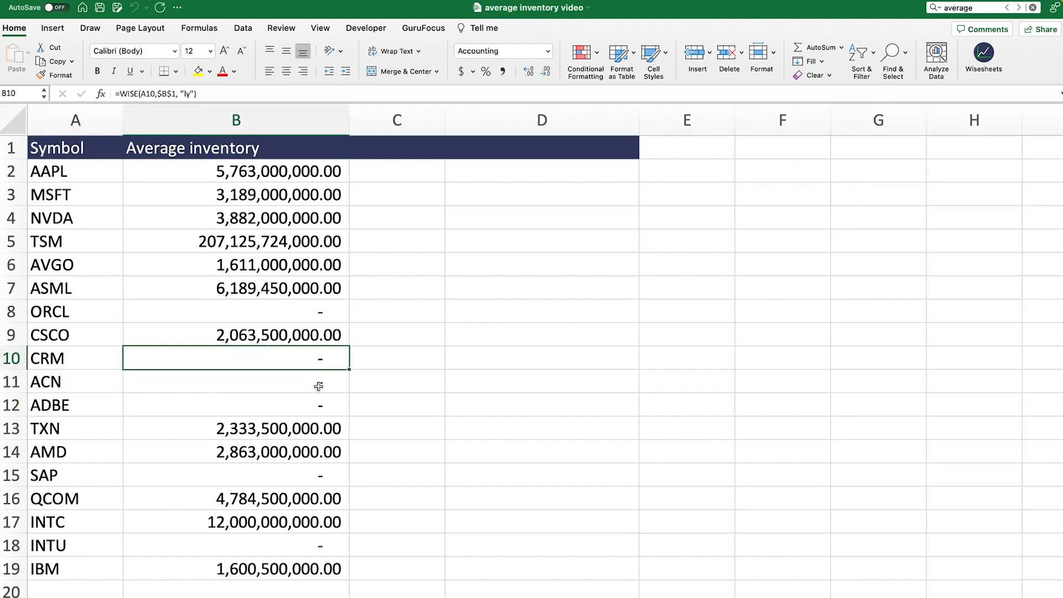
pyautogui.click(235, 475)
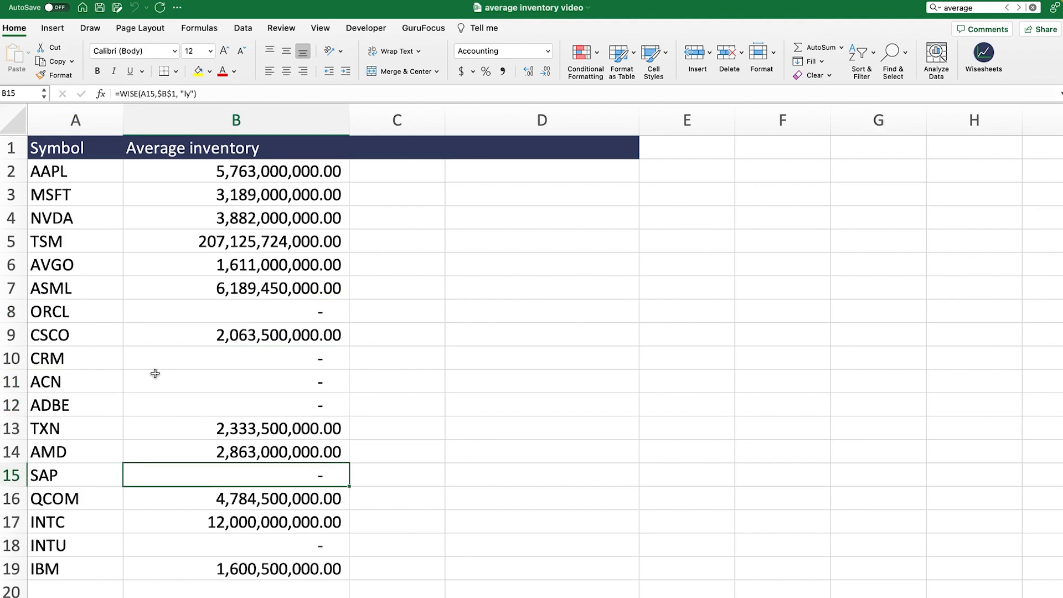
# - Replace ORCL in A8 with WMT
pyautogui.click(75, 312)
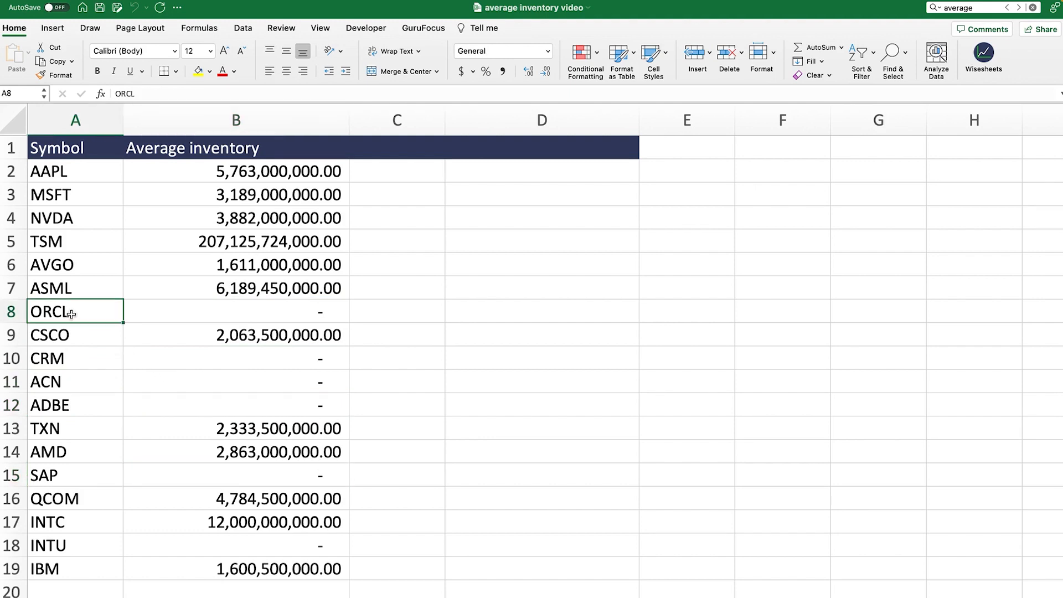
pyautogui.write('WMT')
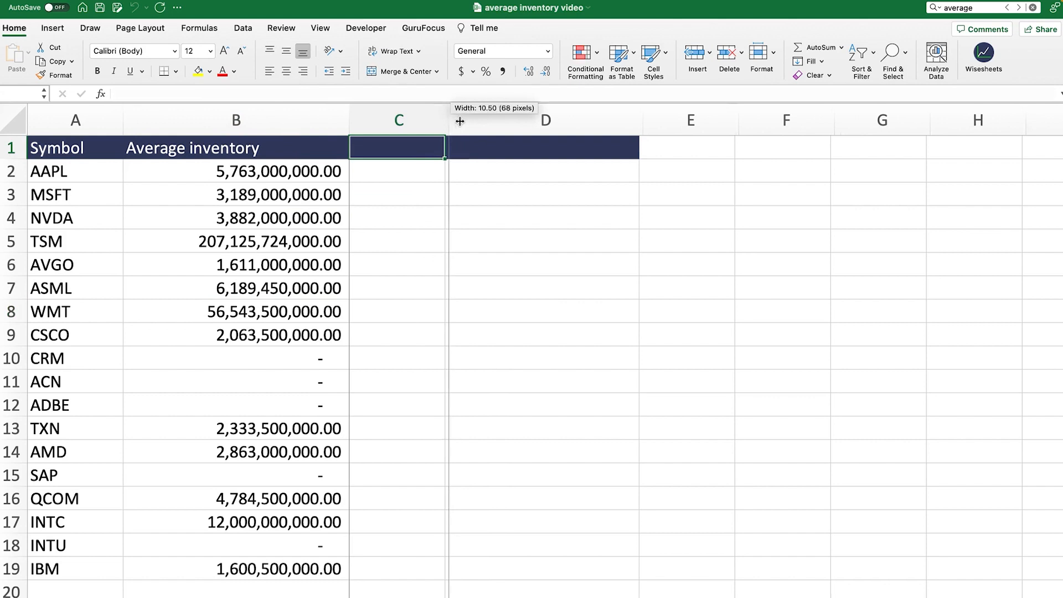
# - Widen column C, add a Revenue header, and change B2 to =WISE(A2,B1:C1,"ly")
pyautogui.moveTo(446, 121); pyautogui.dragTo(547, 129)
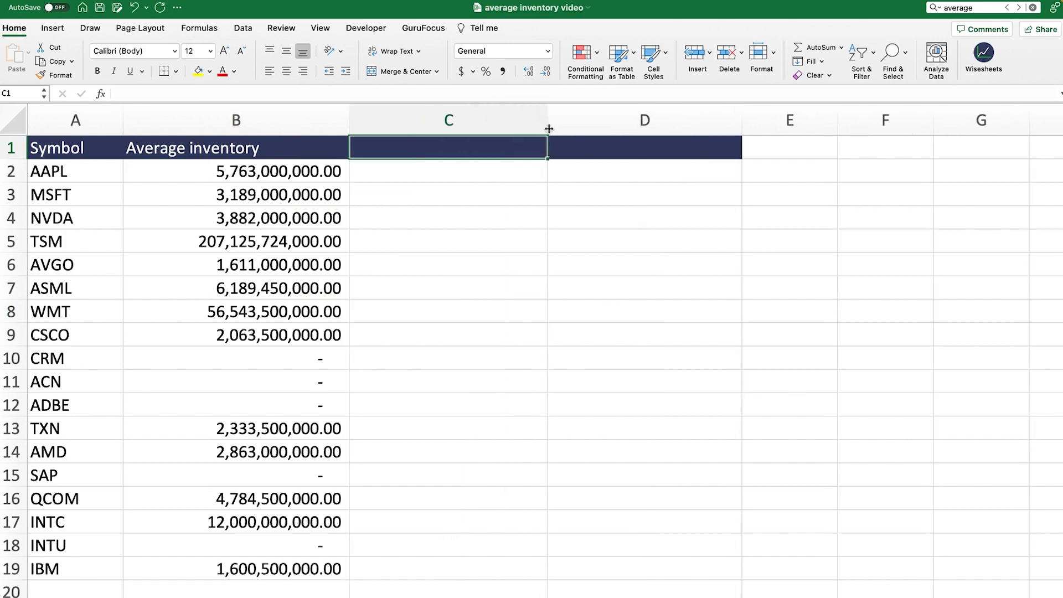
pyautogui.moveTo(469, 235)
pyautogui.write('=')
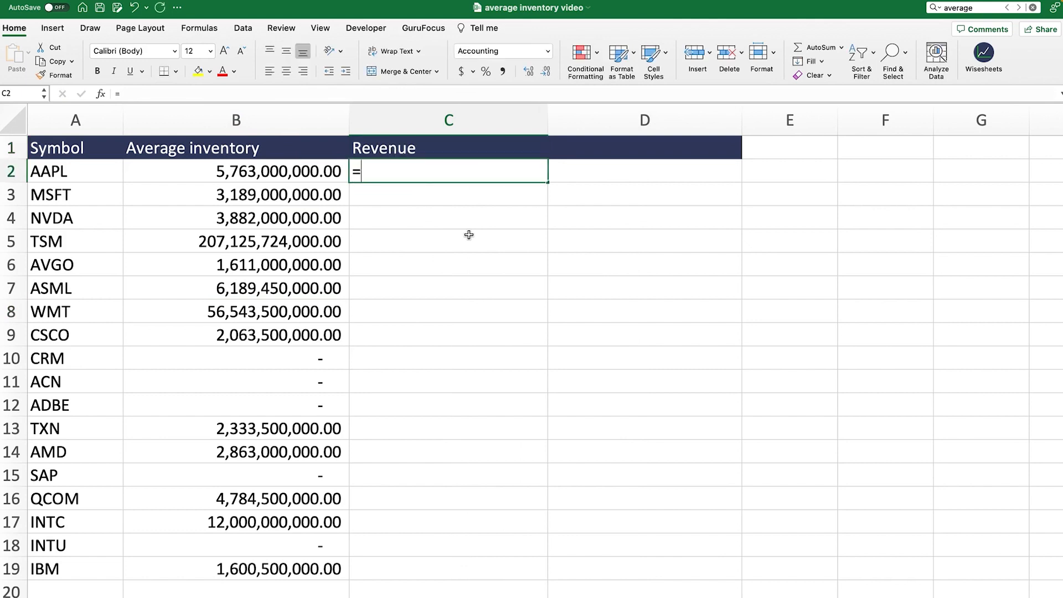
pyautogui.write('wis')
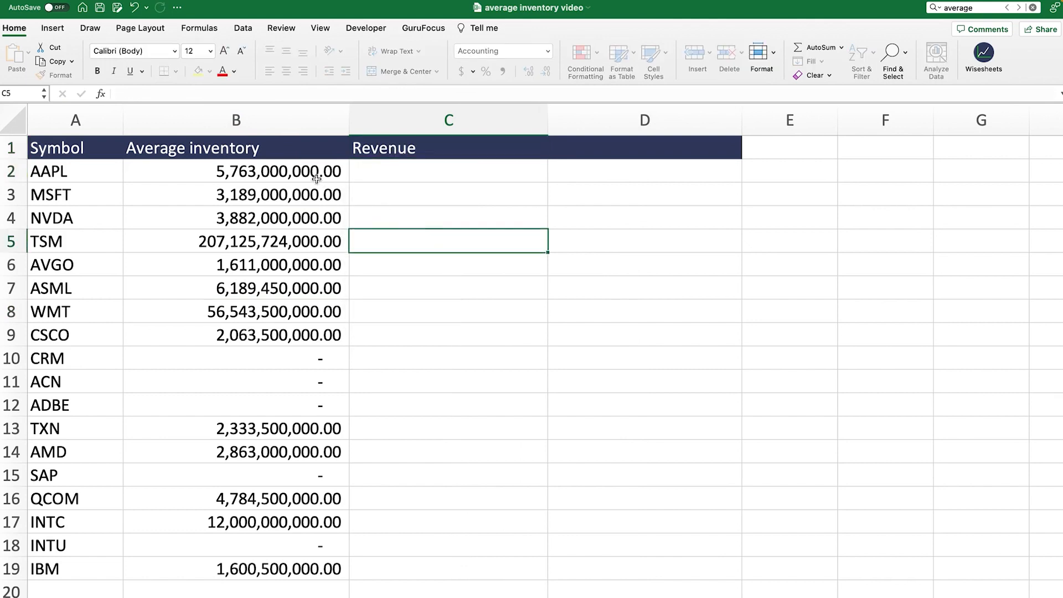
pyautogui.write('=WISE(A2,$B$1, "ly")')
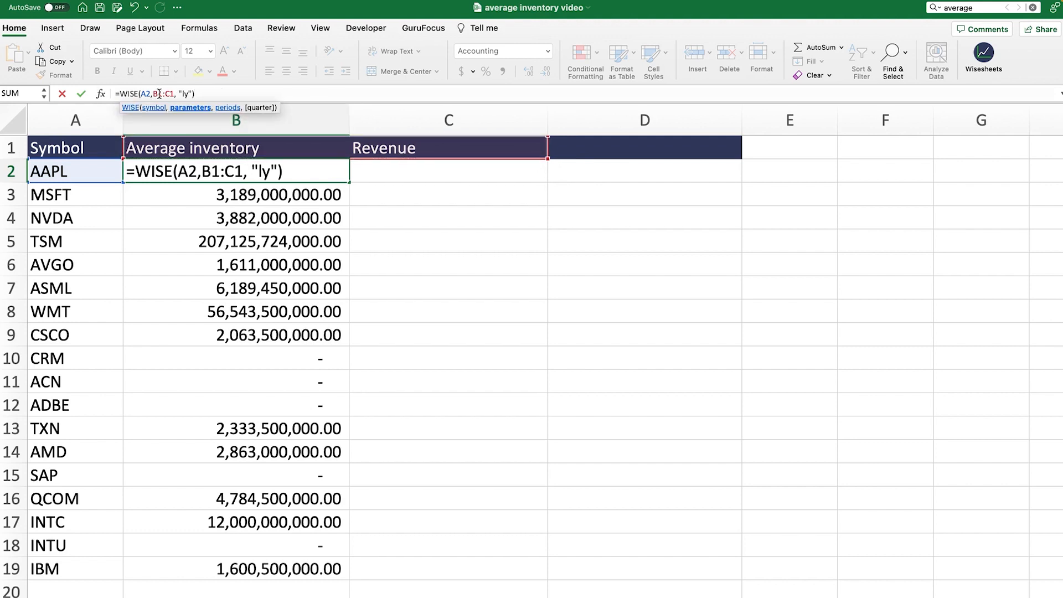
pyautogui.press('f4')
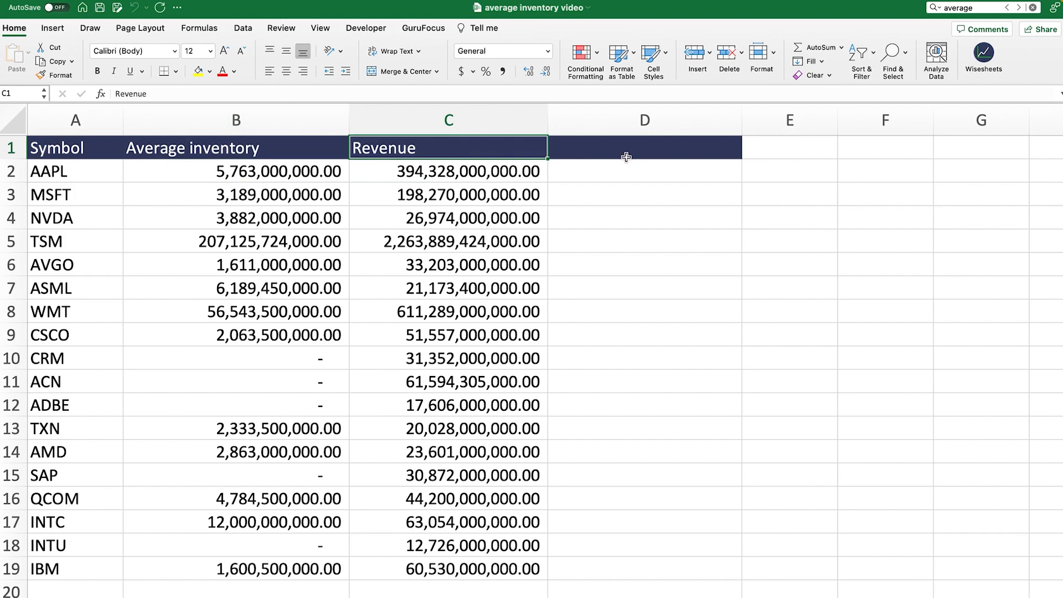
# - Add an Inventory ratio header, compute =B2/C2 as two-decimal percentages, filled down to D19
pyautogui.click(644, 148)
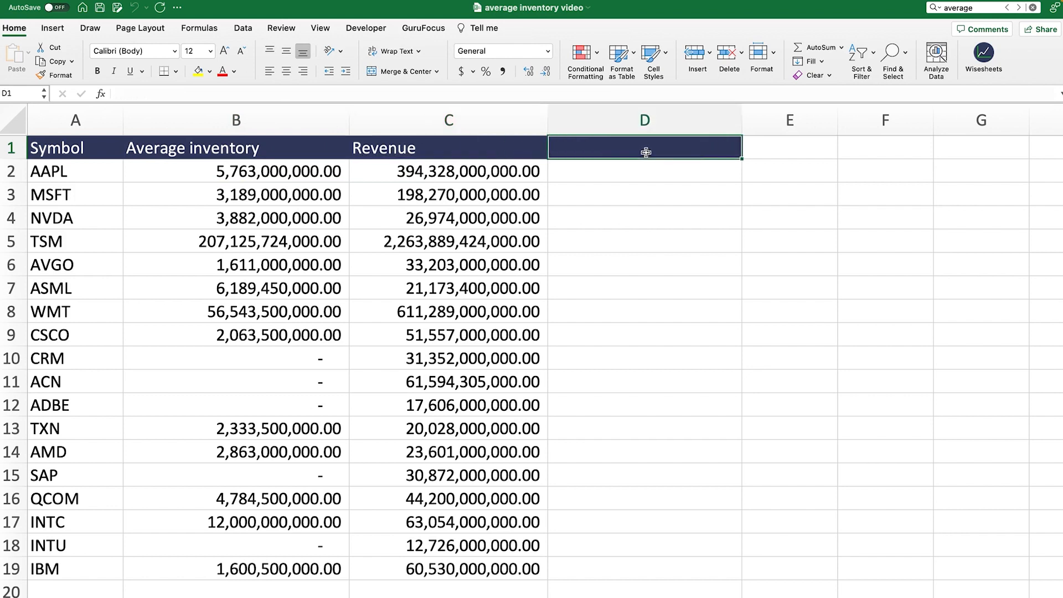
pyautogui.write('Inventory ratio')
pyautogui.click(645, 172)
pyautogui.write('=B2/C2')
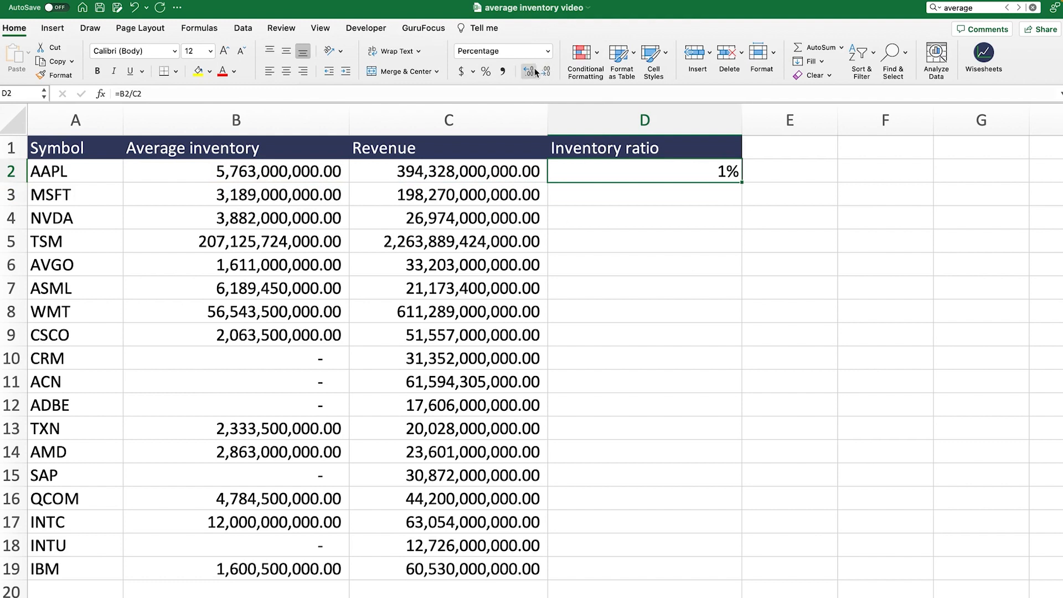
pyautogui.click(532, 70)
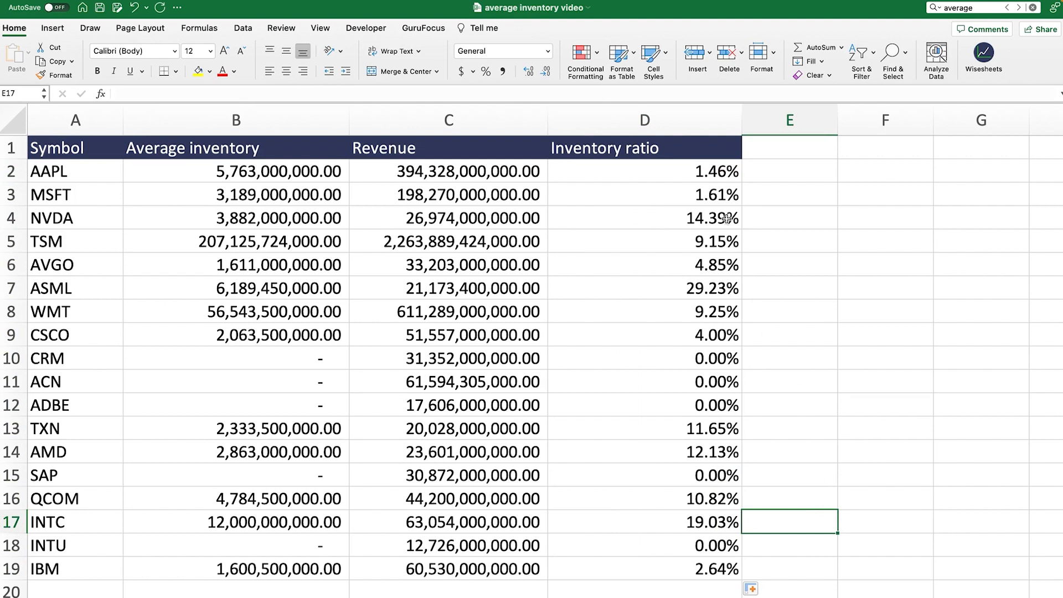
pyautogui.click(644, 194)
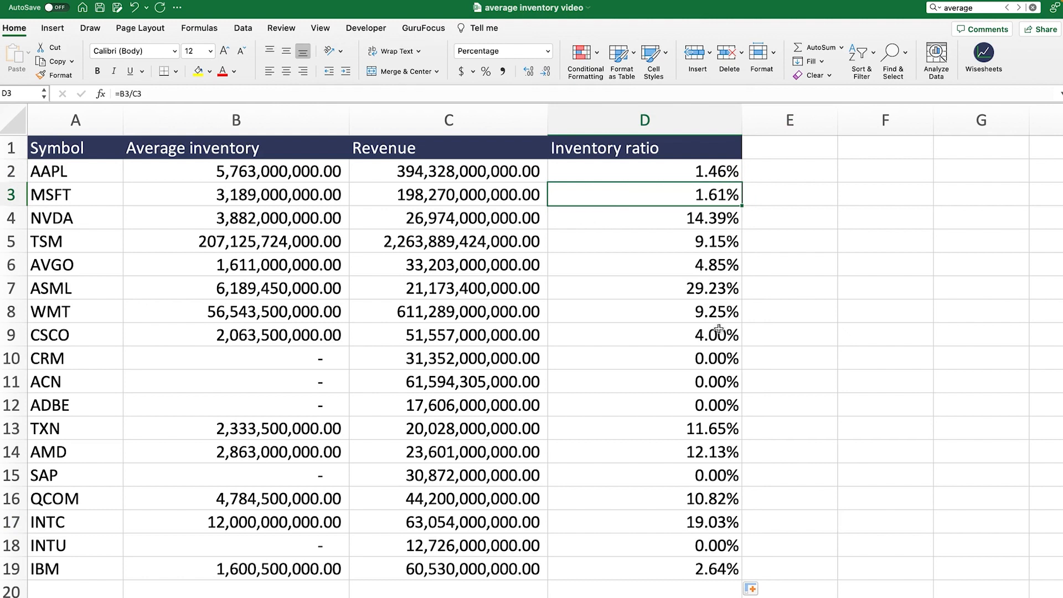
pyautogui.click(644, 499)
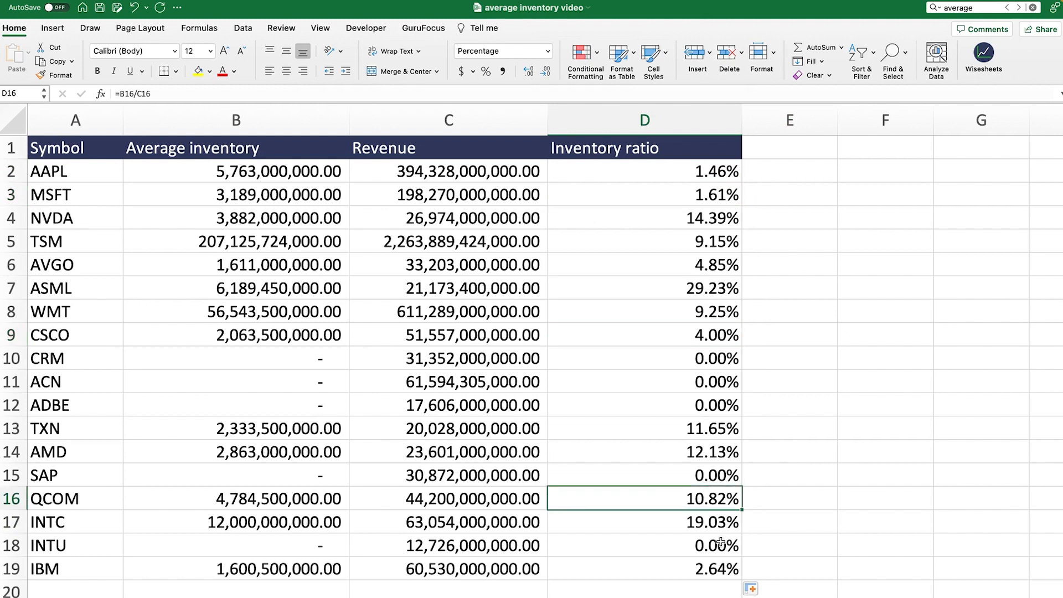
pyautogui.moveTo(106, 179)
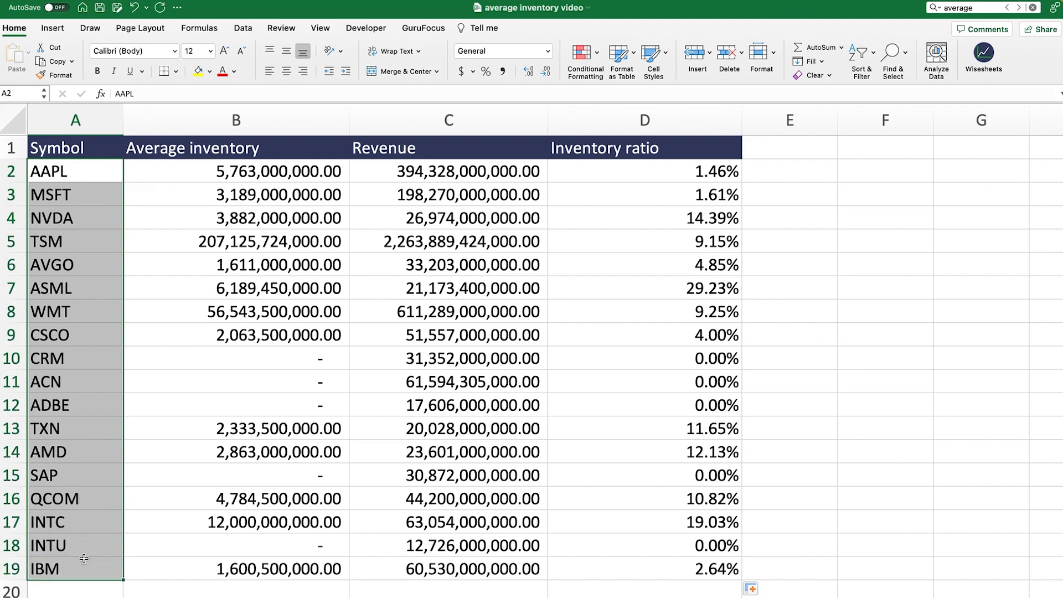
pyautogui.moveTo(644, 171); pyautogui.dragTo(644, 218)
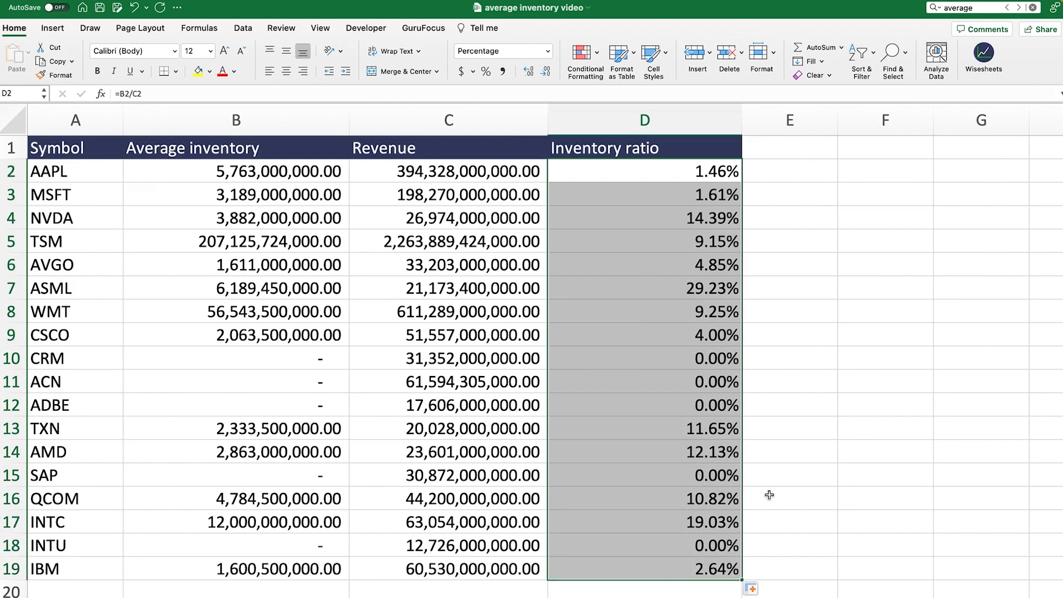
pyautogui.click(788, 428)
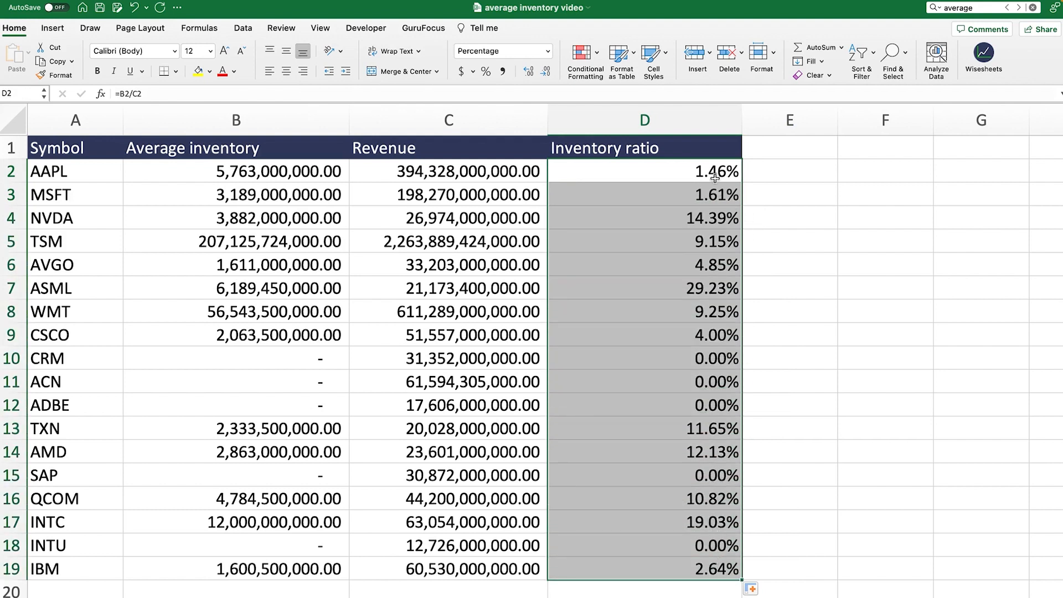
pyautogui.click(644, 194)
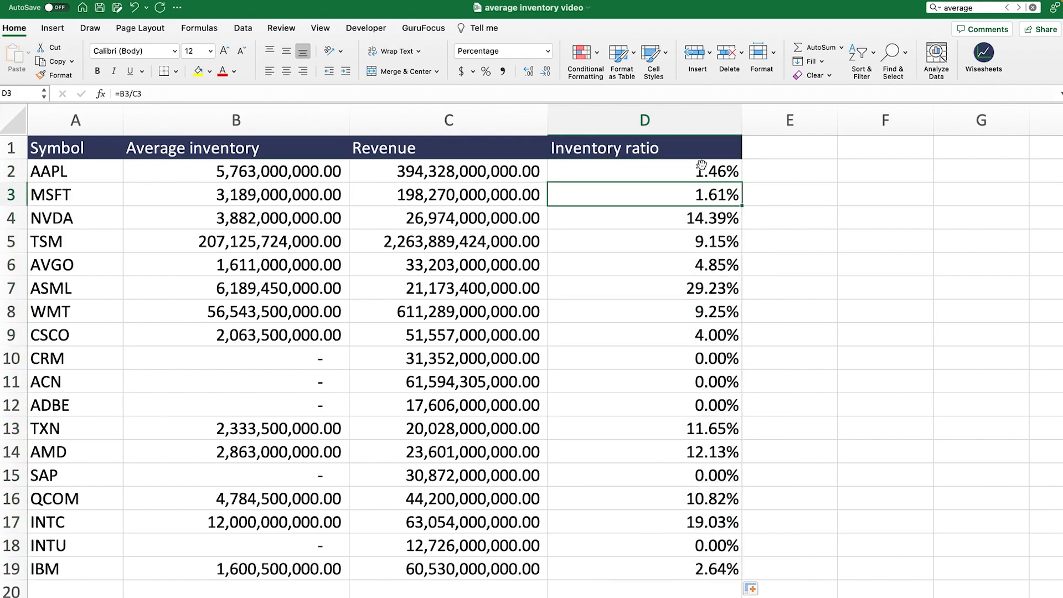
pyautogui.click(644, 569)
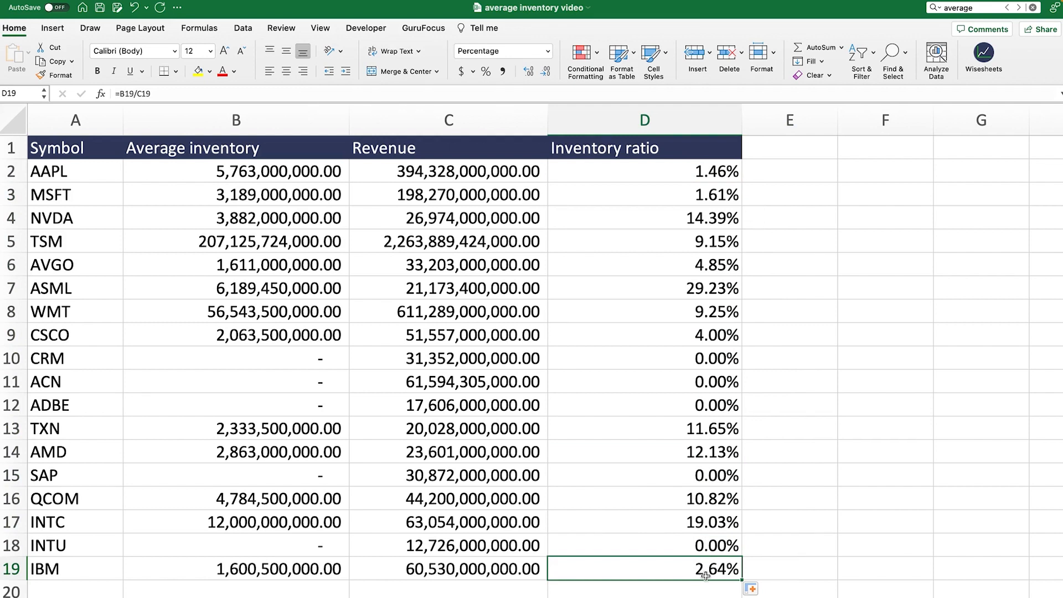
pyautogui.moveTo(712, 546)
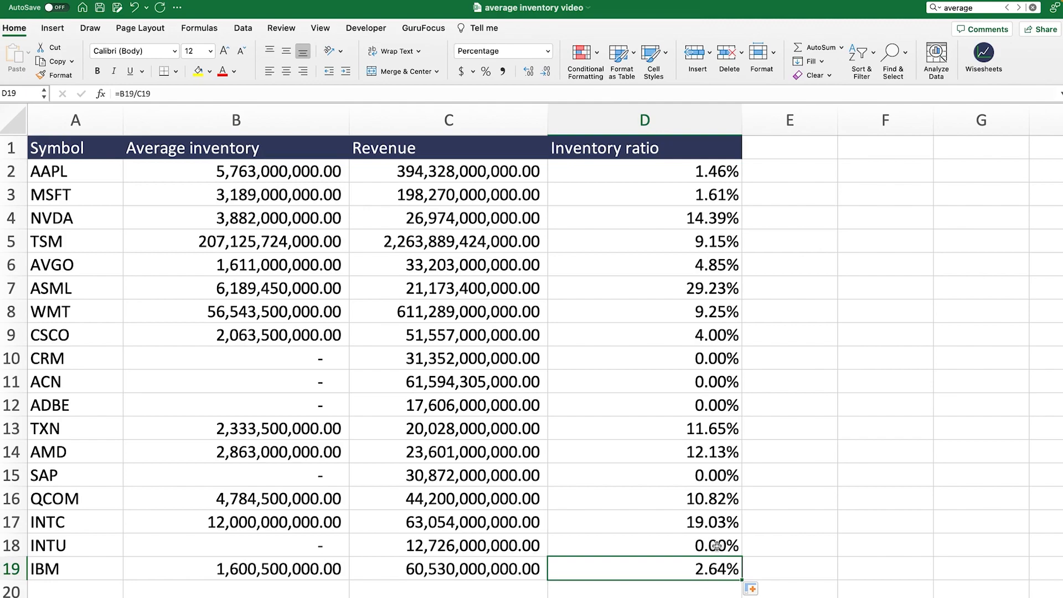
pyautogui.moveTo(716, 538)
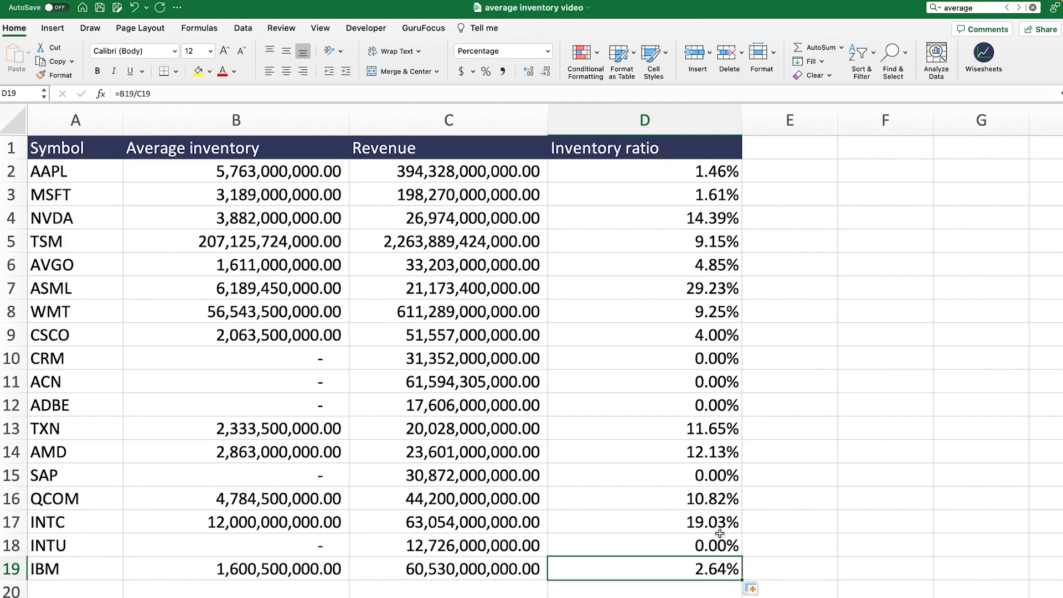